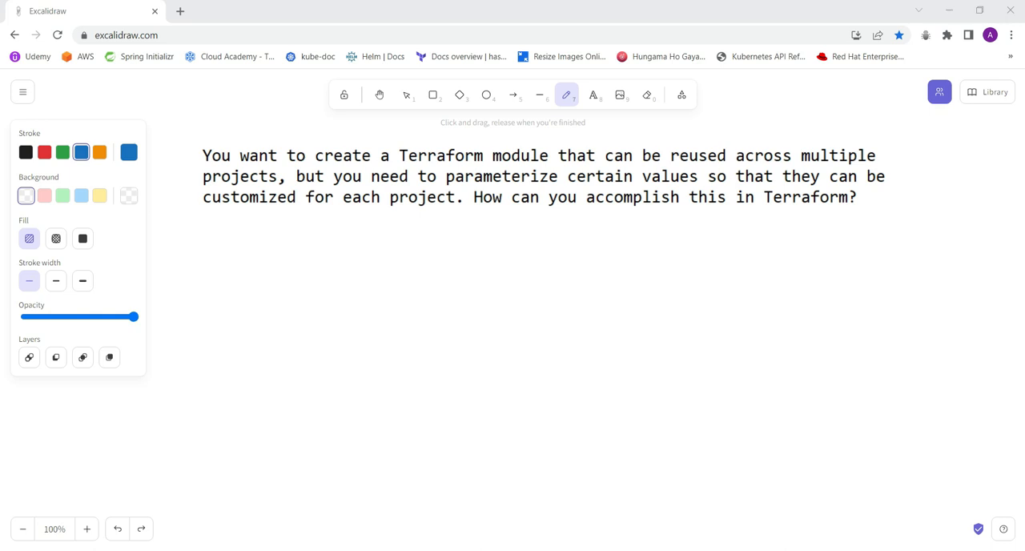
mouse_move(445, 529)
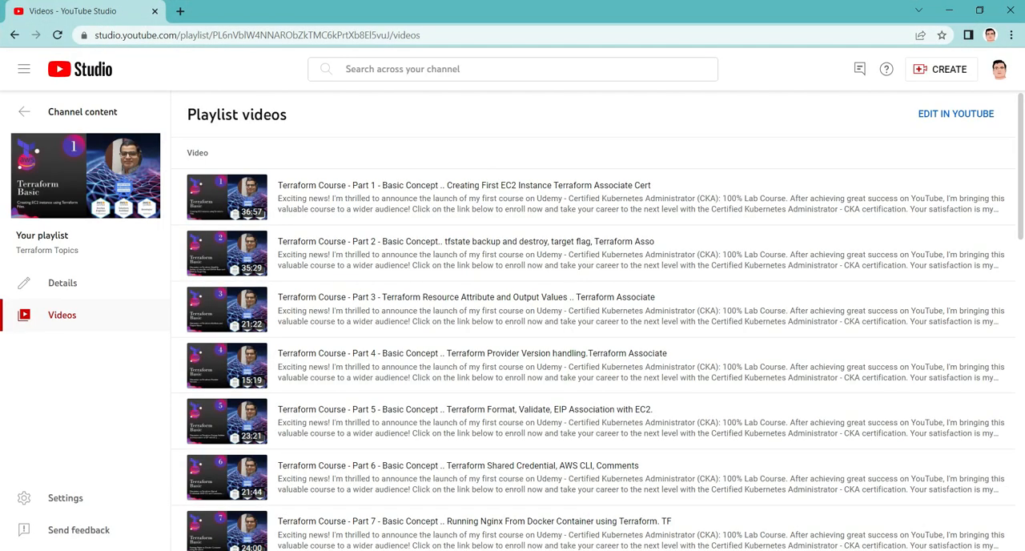
mouse_move(648, 403)
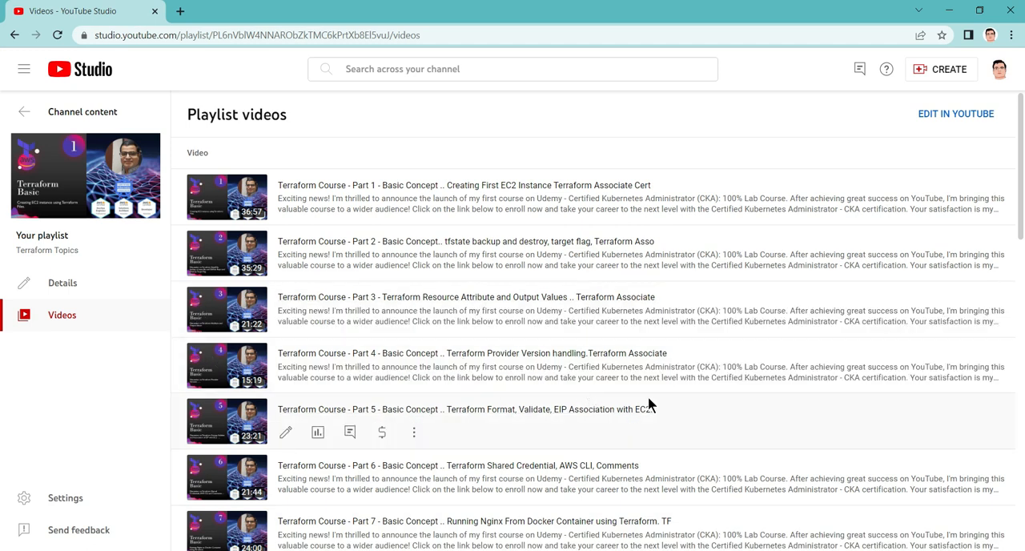
mouse_move(793, 425)
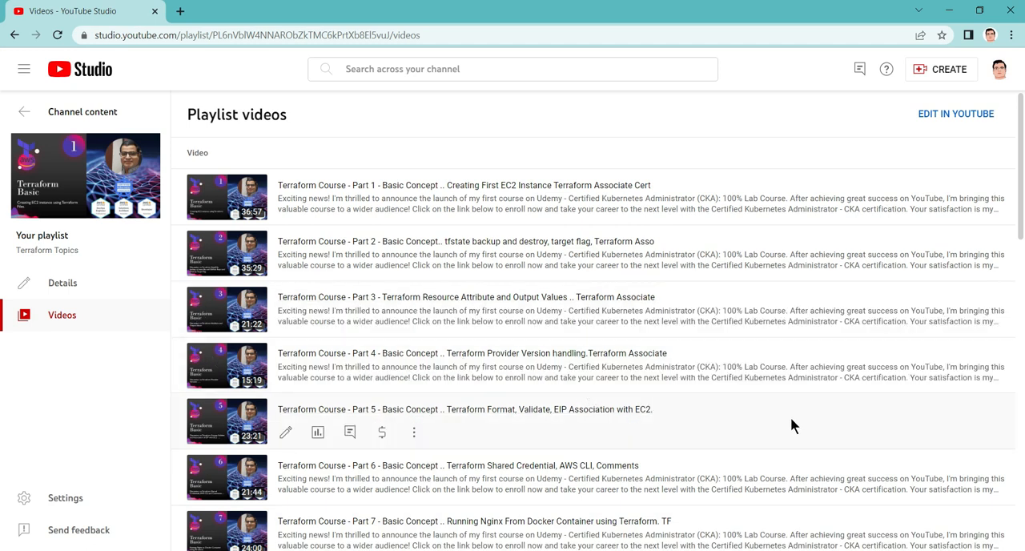
Scroll the canvas down to make room below the Terraform question
scroll(down, 3)
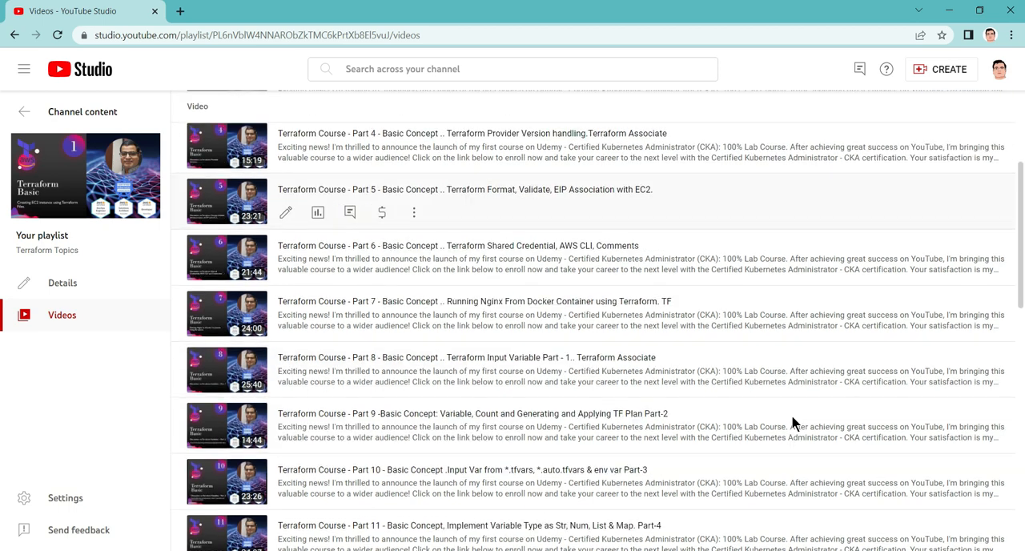
scroll(down, 3)
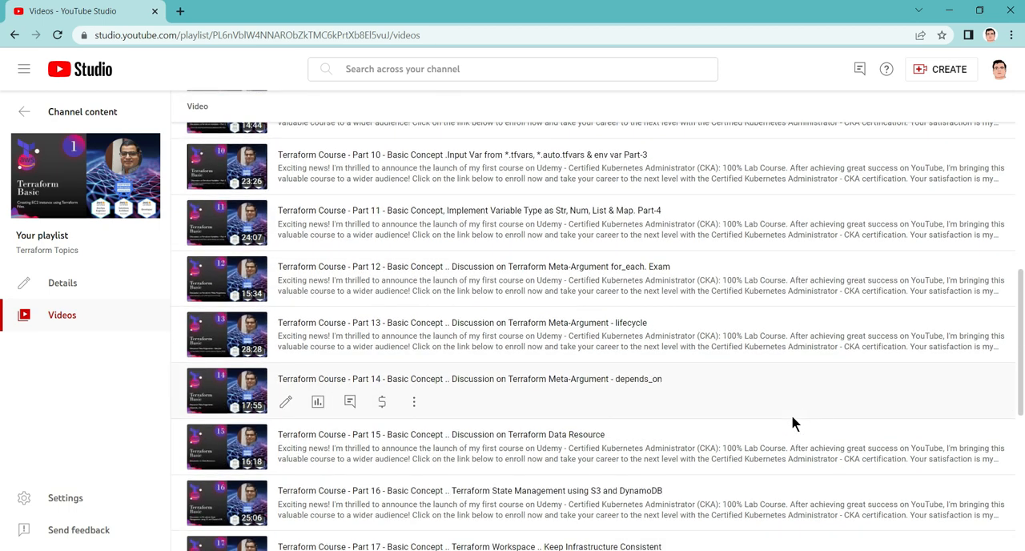
scroll(down, 3)
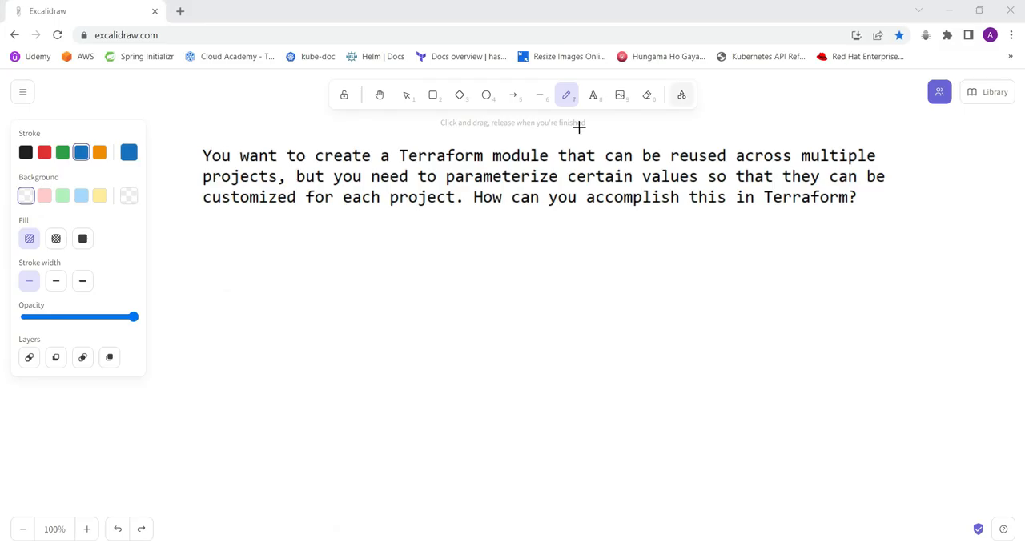
mouse_move(307, 326)
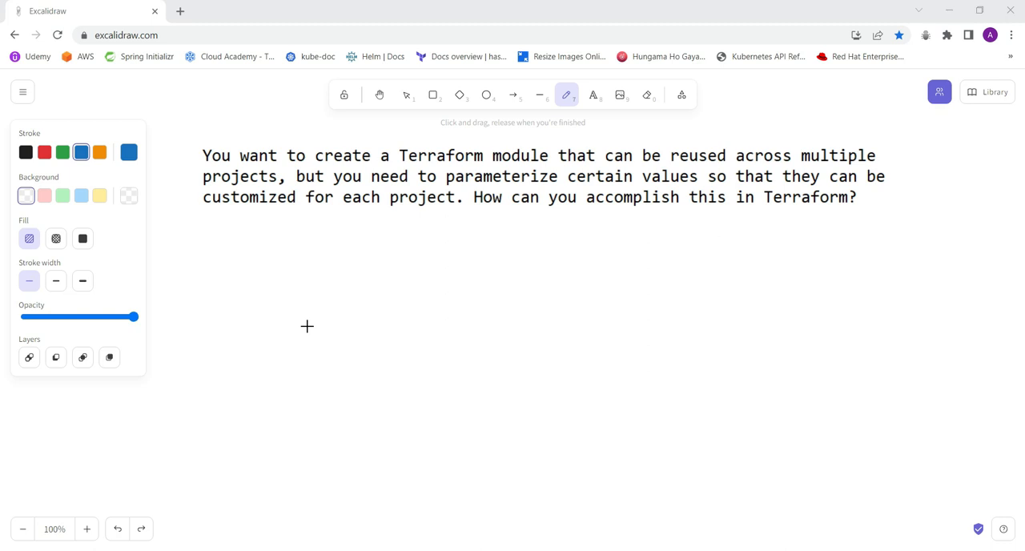
mouse_move(337, 191)
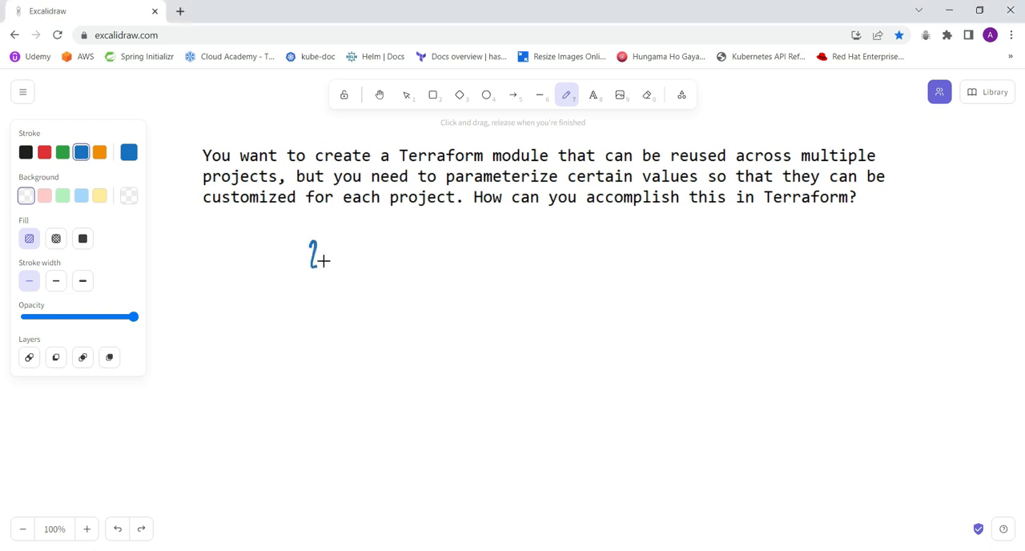
Handwrite 'variable "region" {' in blue below the question
drag(312, 257, 344, 256)
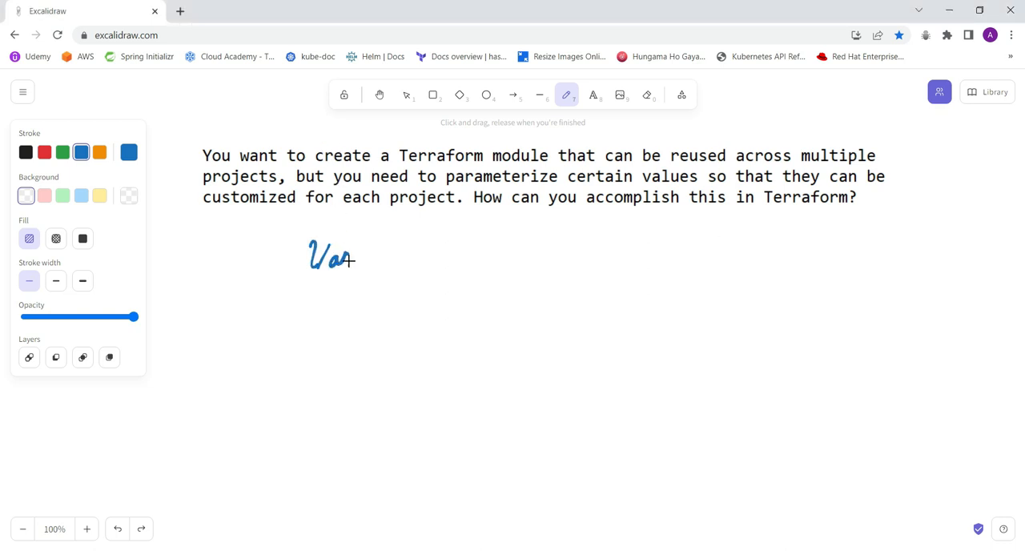
drag(344, 258, 401, 252)
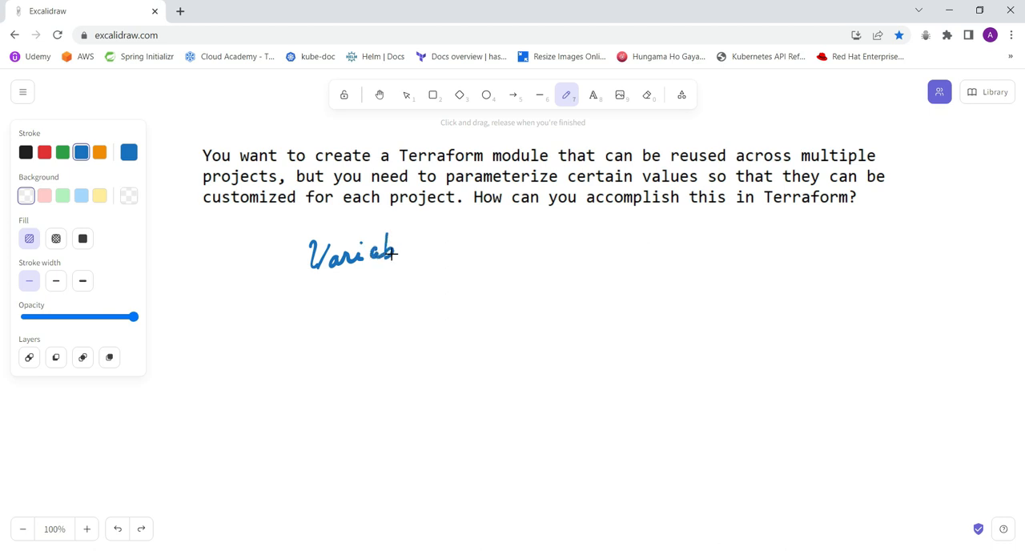
drag(393, 256, 420, 248)
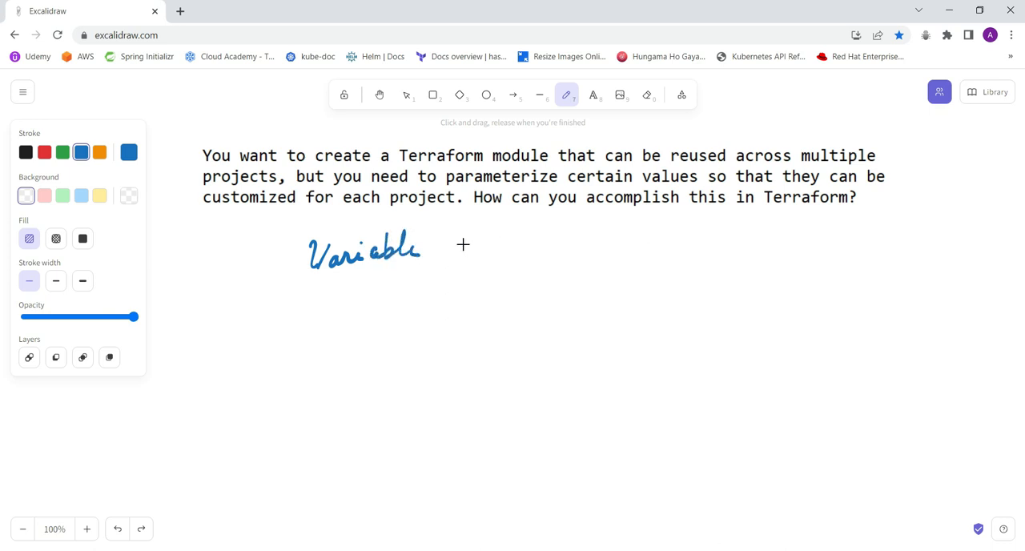
drag(448, 240, 461, 264)
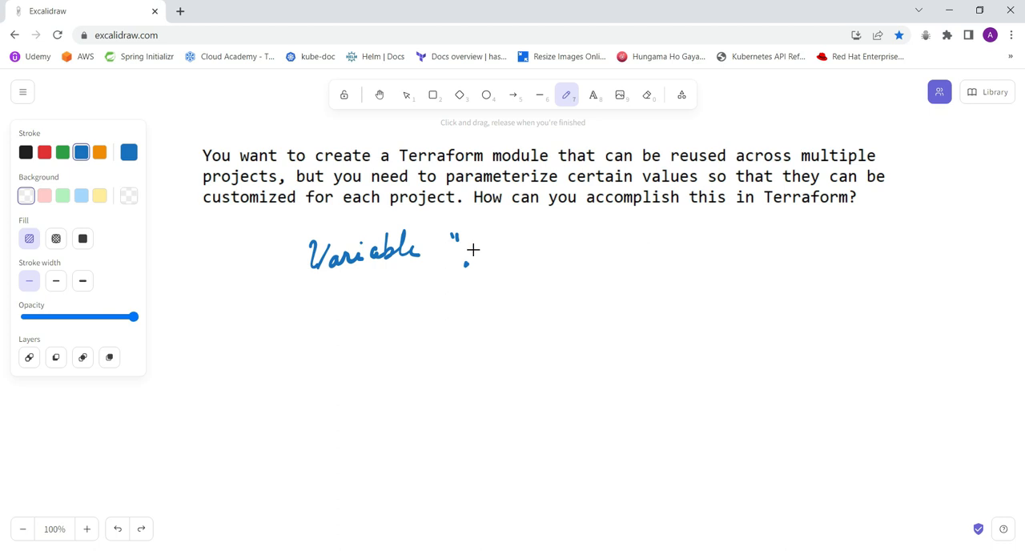
drag(465, 256, 505, 264)
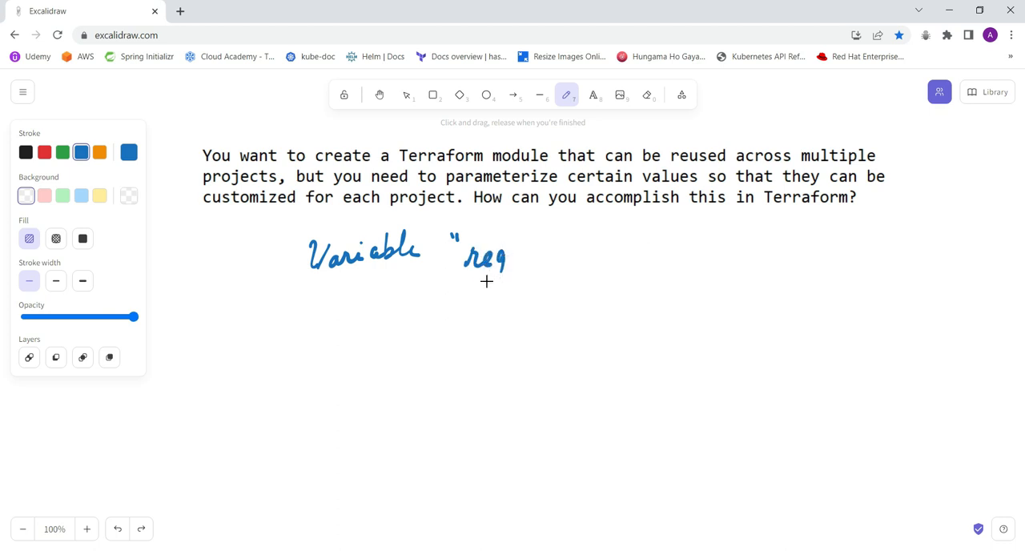
drag(504, 264, 544, 256)
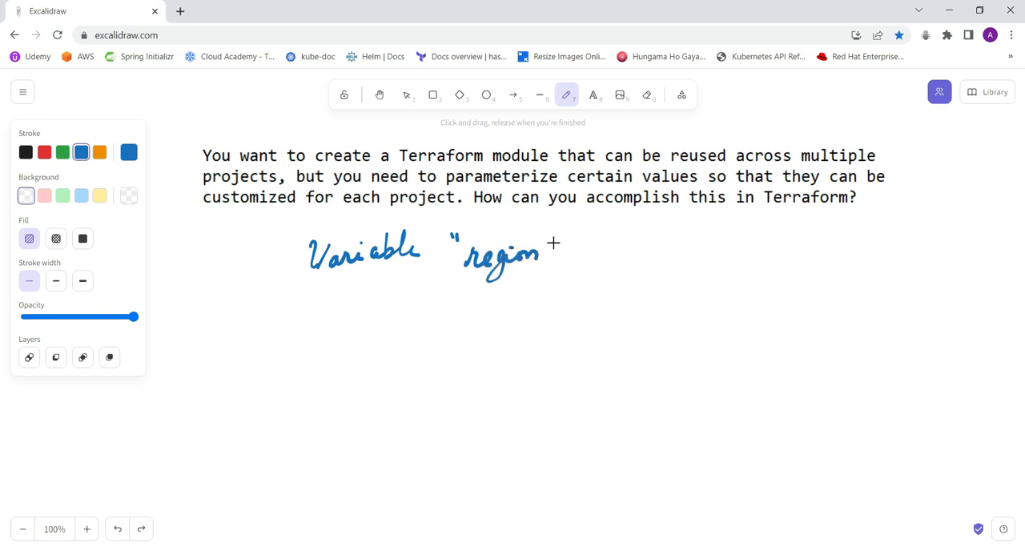
drag(560, 232, 572, 256)
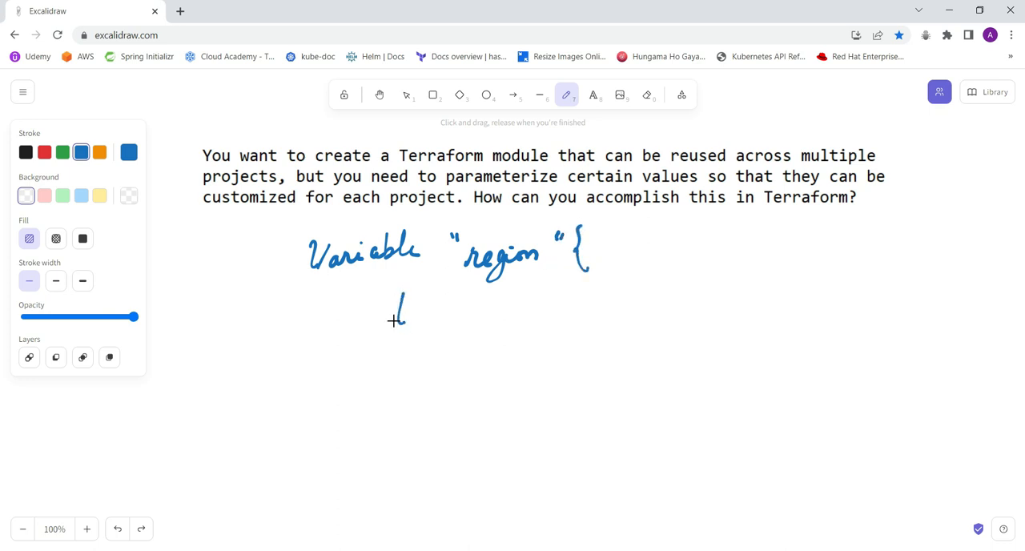
Handwrite the line 'type = String' inside the variable block
drag(404, 313, 444, 316)
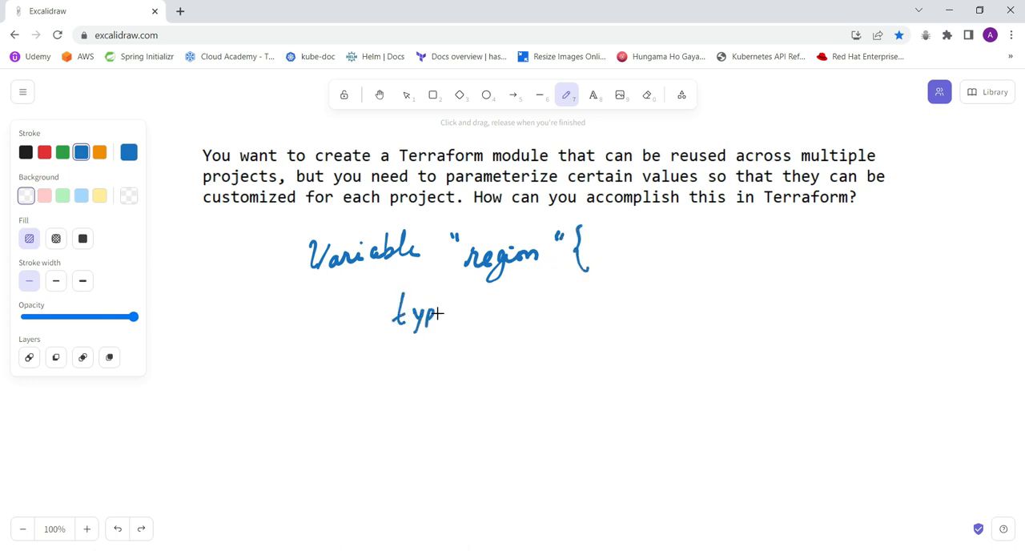
drag(464, 312, 504, 313)
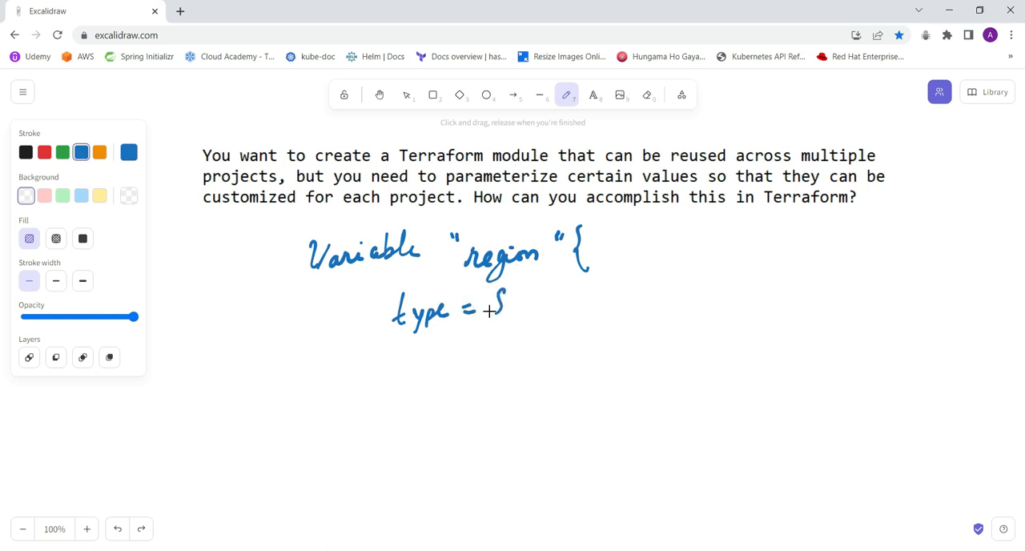
drag(487, 312, 501, 289)
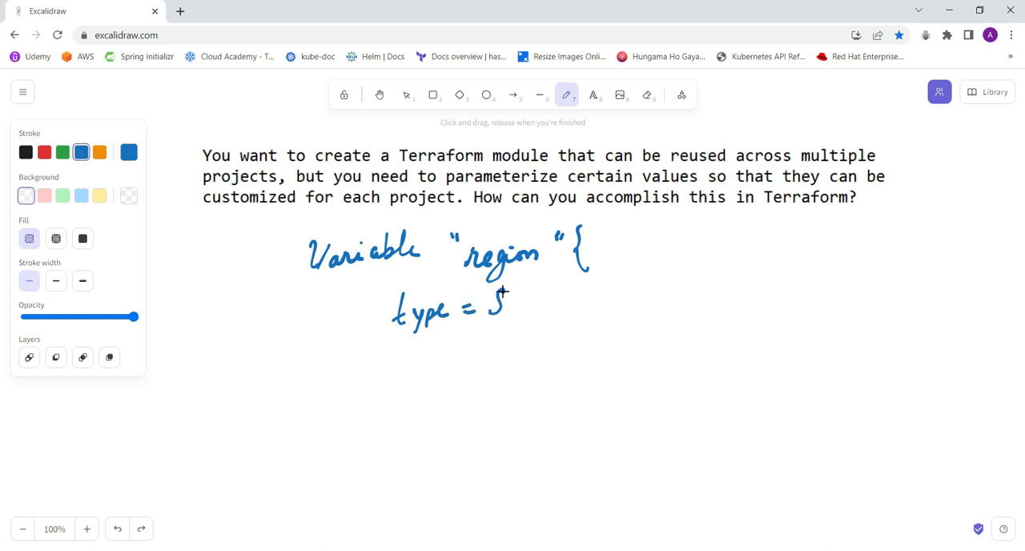
drag(501, 305, 517, 312)
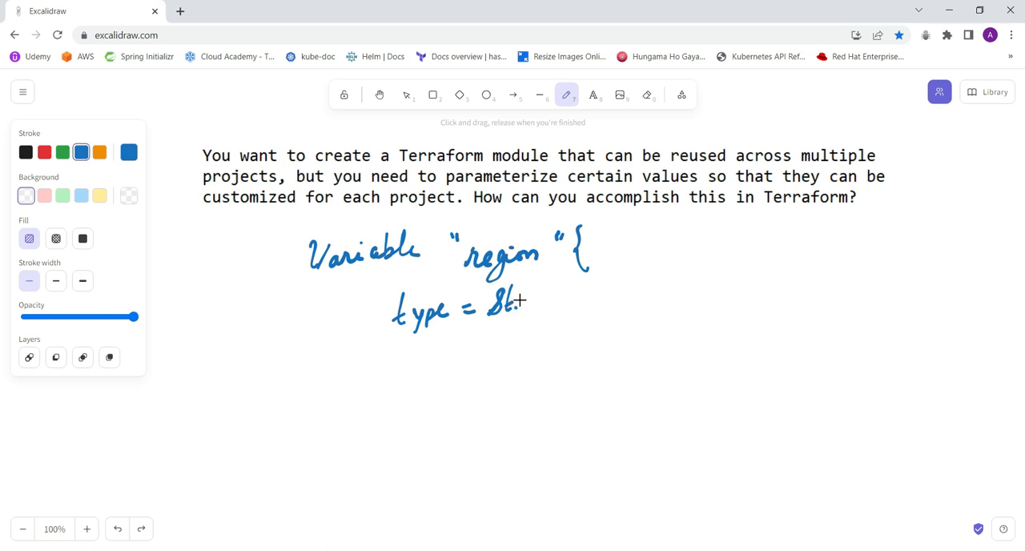
drag(504, 308, 561, 308)
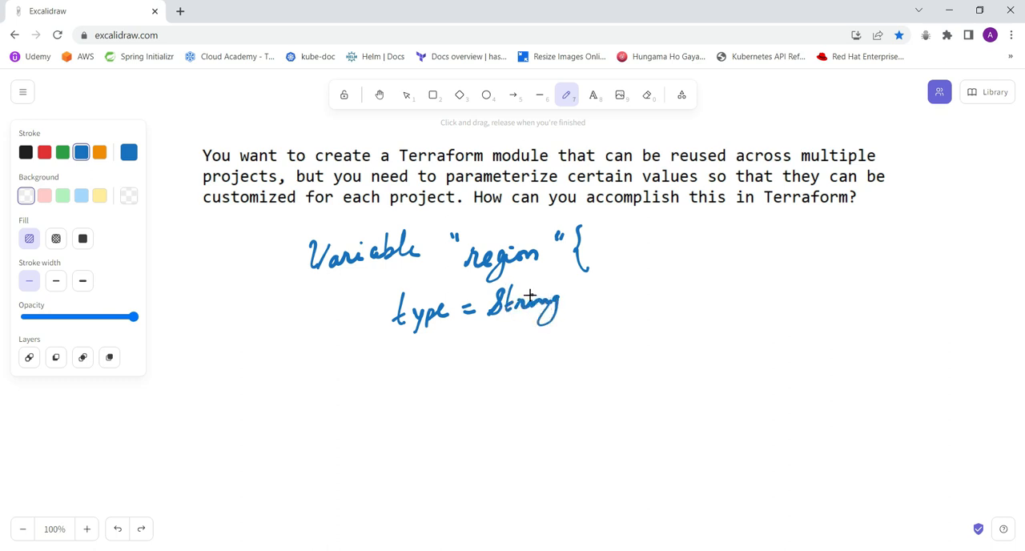
Handwrite 'default = "us-east-1"' and the closing brace of the variable block
drag(398, 344, 416, 364)
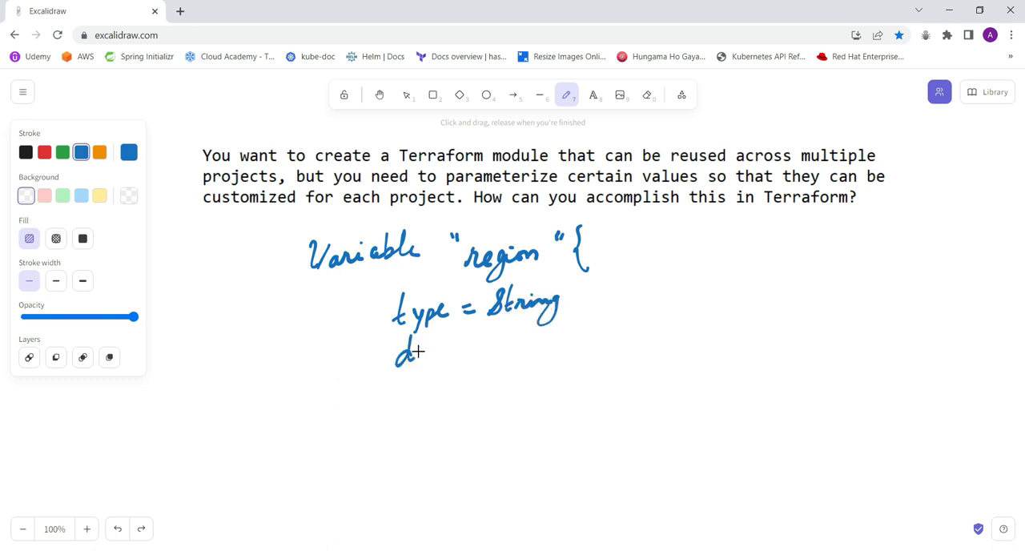
drag(412, 352, 444, 353)
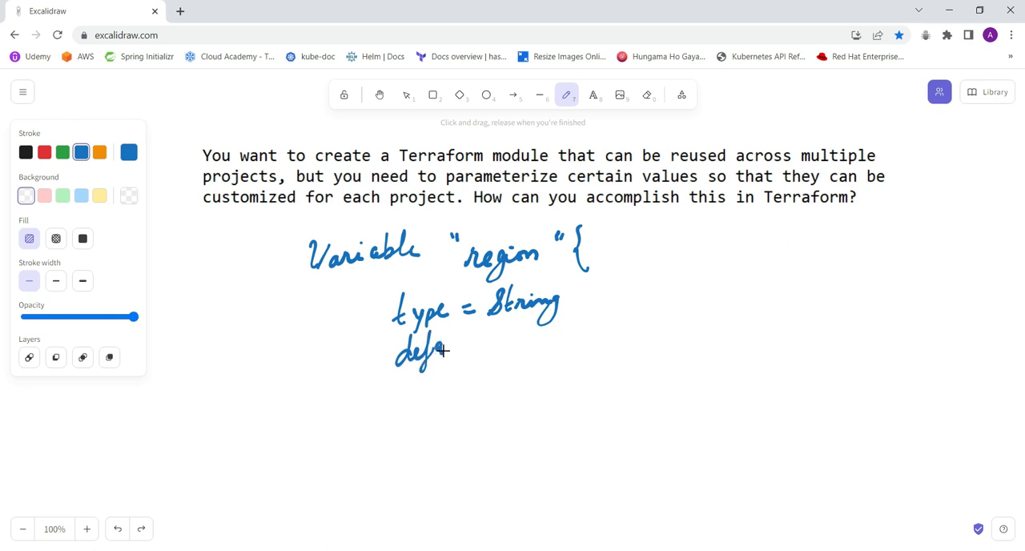
drag(439, 350, 493, 343)
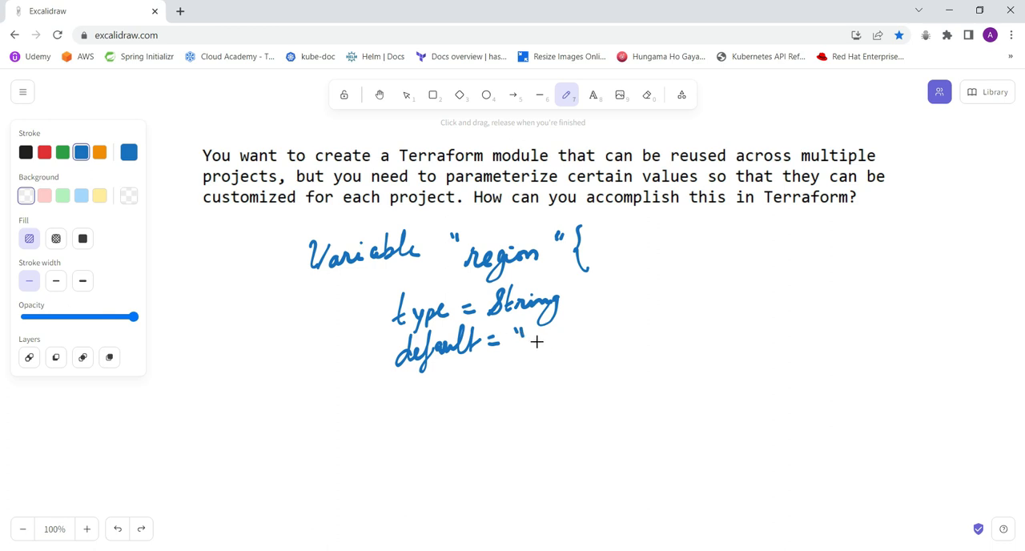
drag(533, 340, 552, 336)
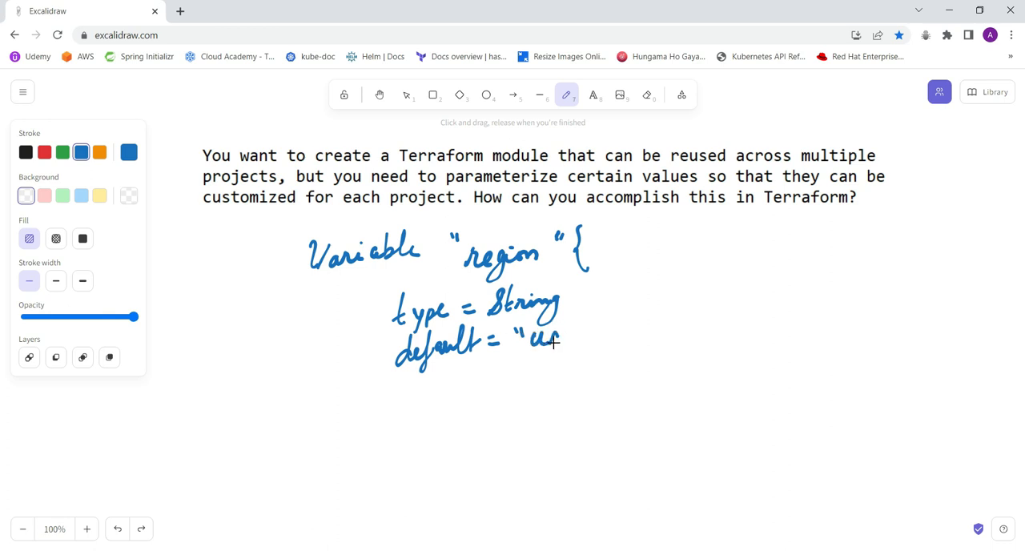
drag(561, 337, 608, 332)
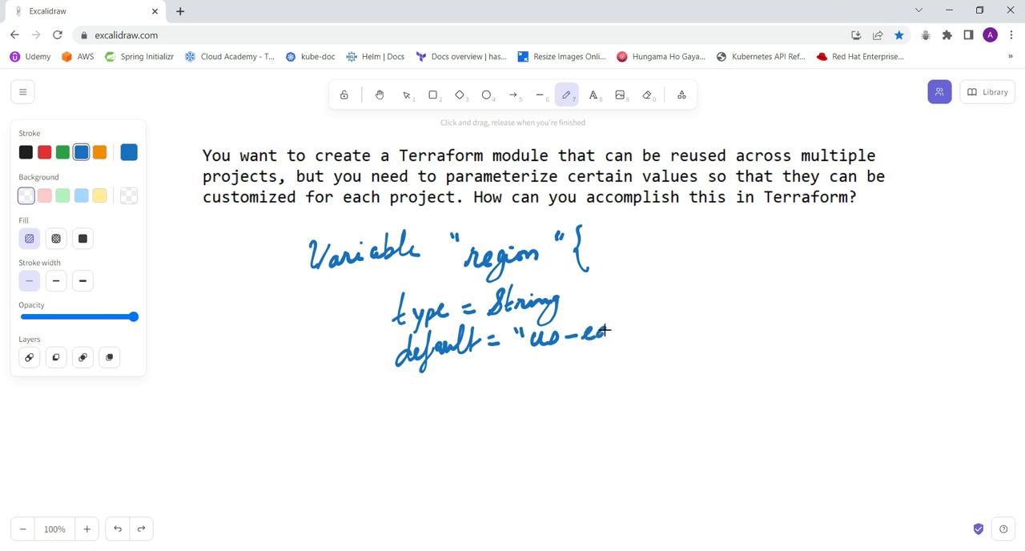
drag(596, 332, 657, 320)
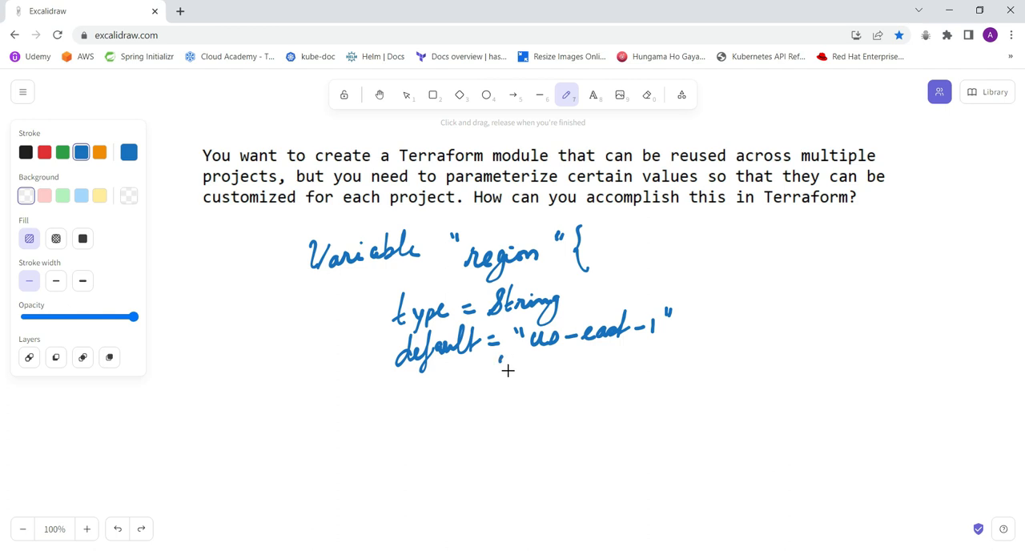
drag(517, 353, 512, 388)
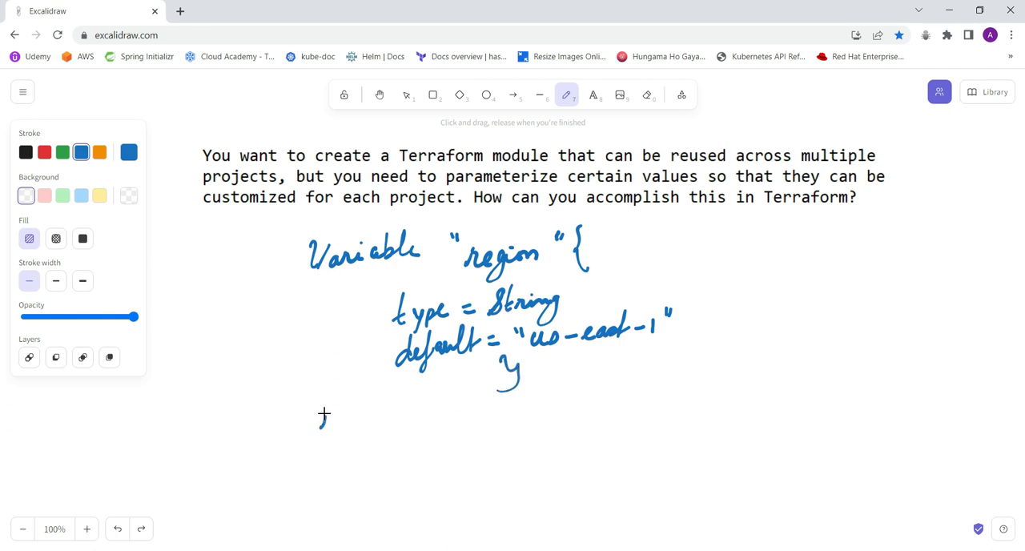
Handwrite 'resource "aws_instance" "myec2" {' below the variable block
drag(320, 417, 392, 417)
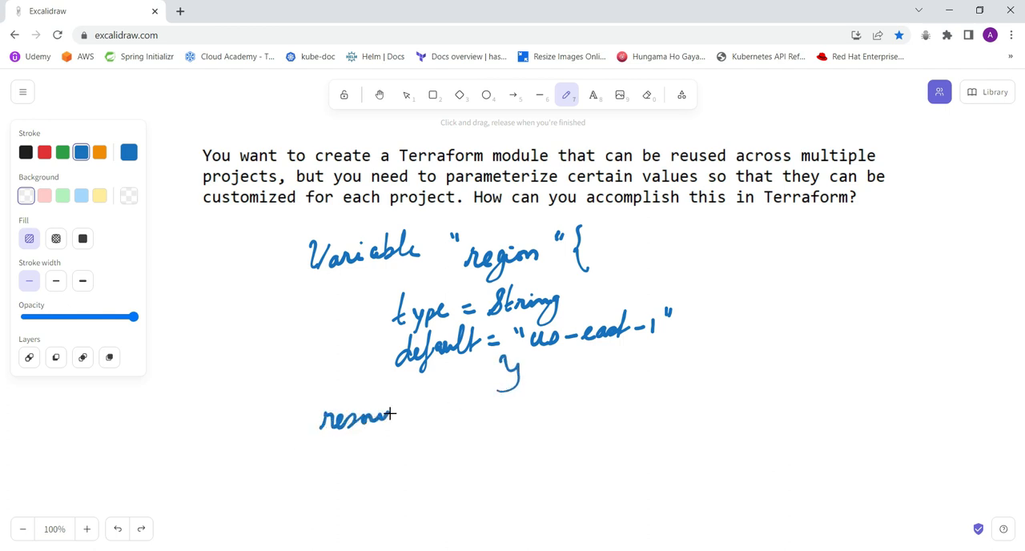
drag(388, 415, 416, 415)
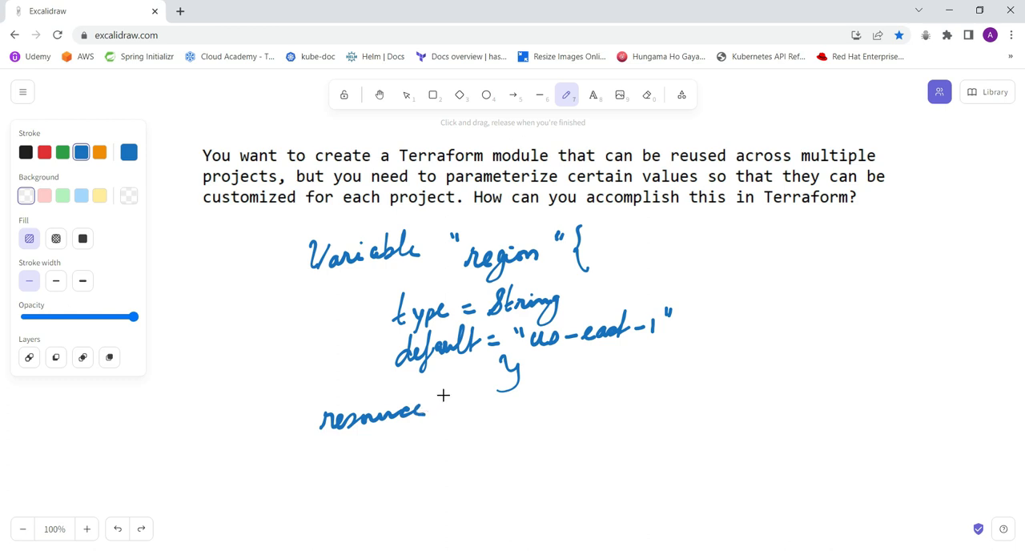
drag(461, 401, 489, 413)
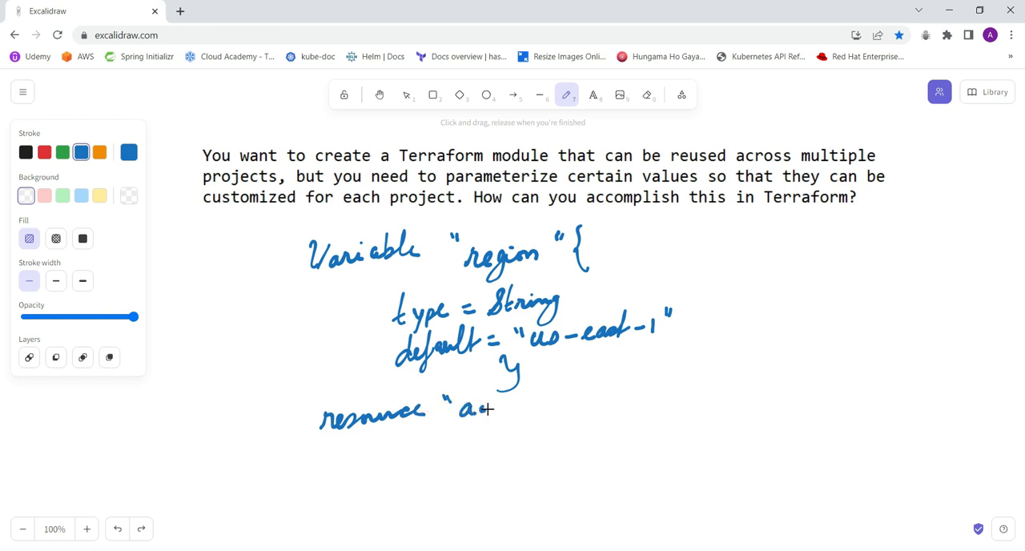
drag(489, 410, 548, 409)
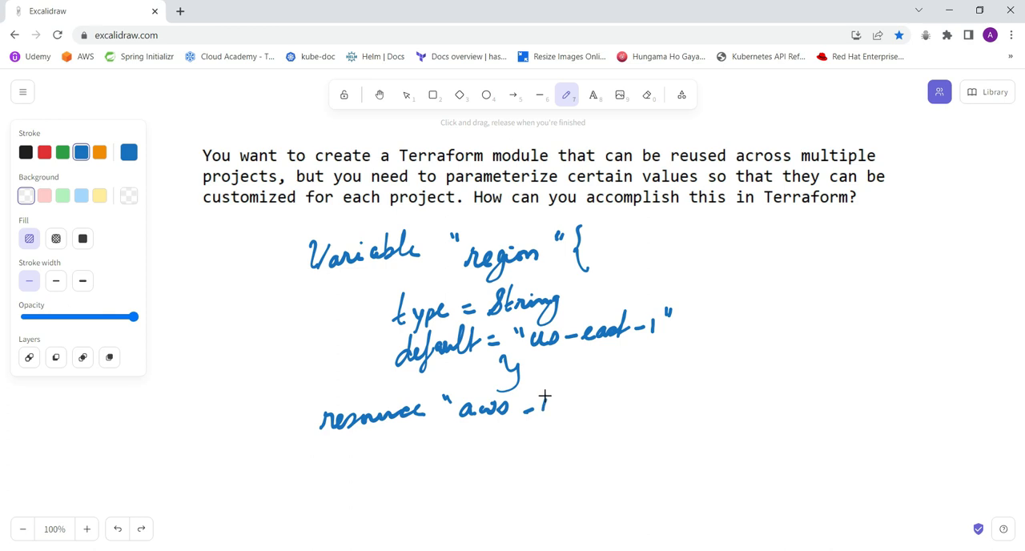
drag(552, 400, 593, 409)
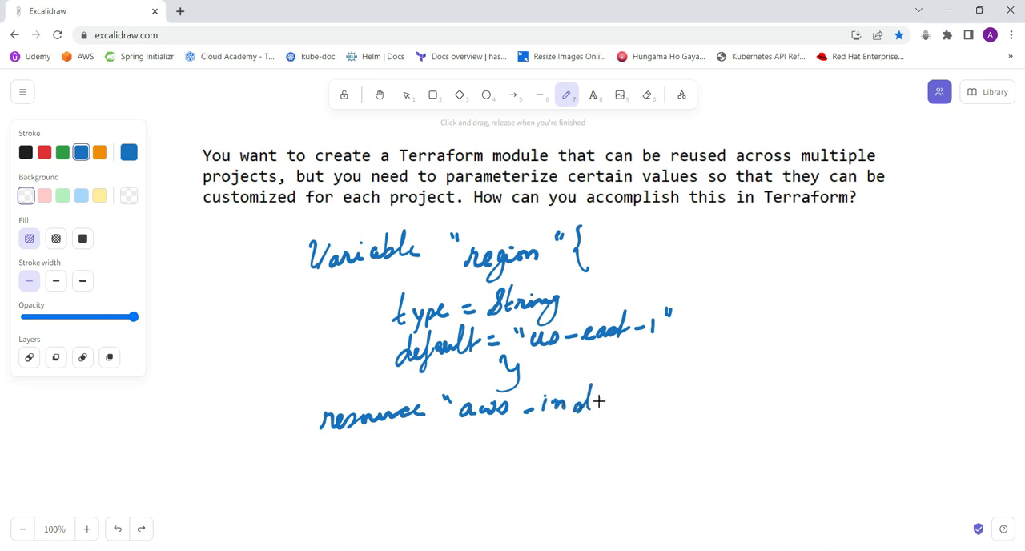
drag(584, 404, 633, 401)
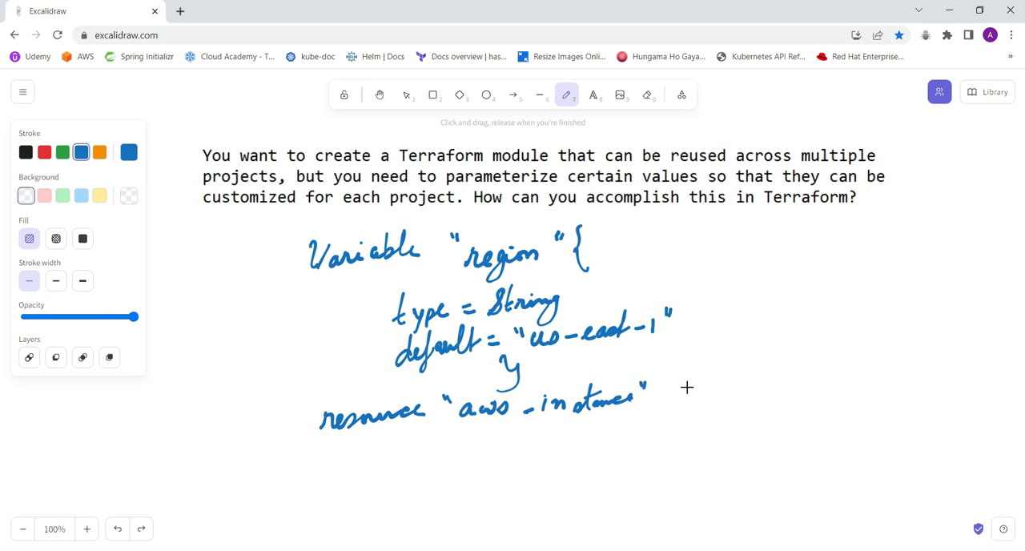
drag(685, 392, 713, 397)
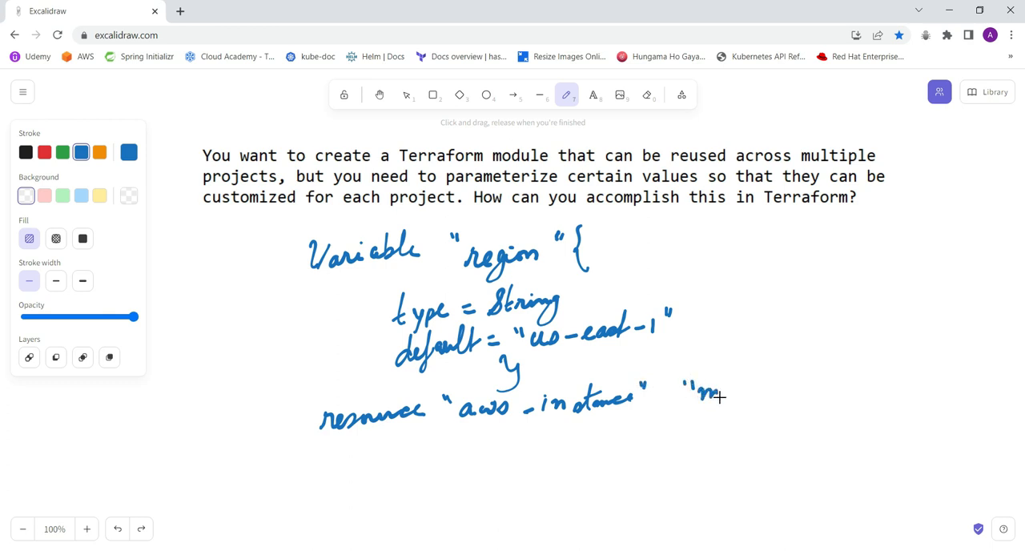
drag(705, 397, 753, 397)
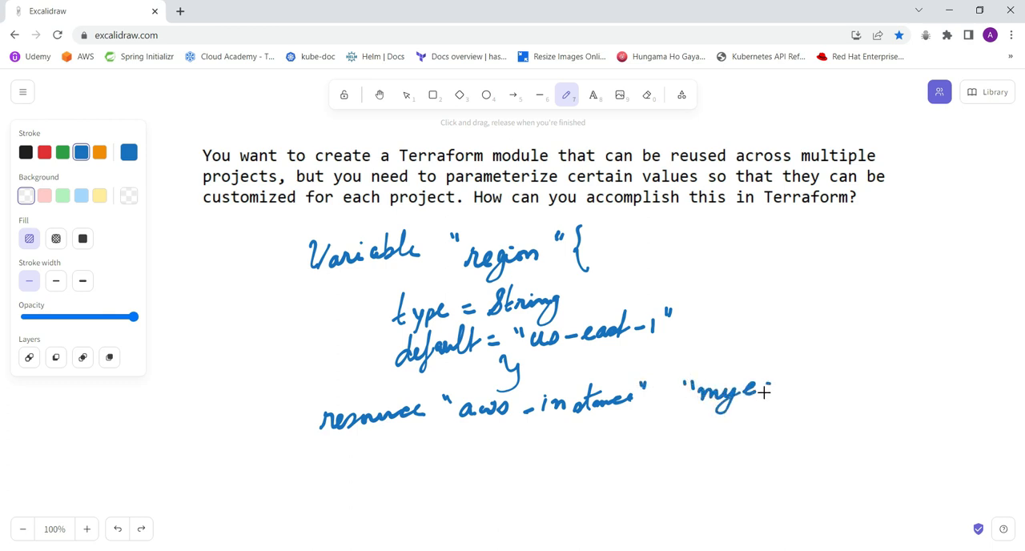
drag(761, 392, 805, 388)
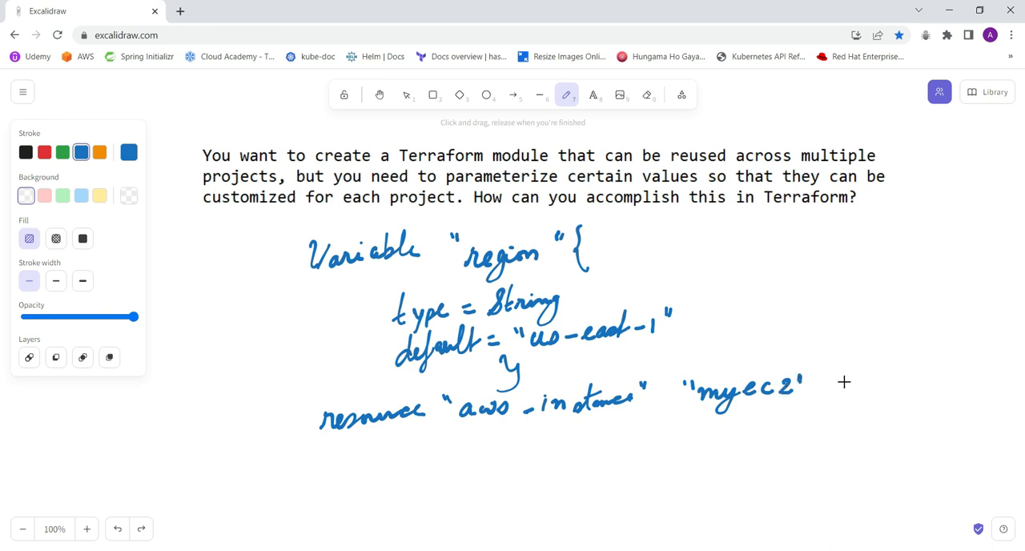
drag(829, 368, 821, 409)
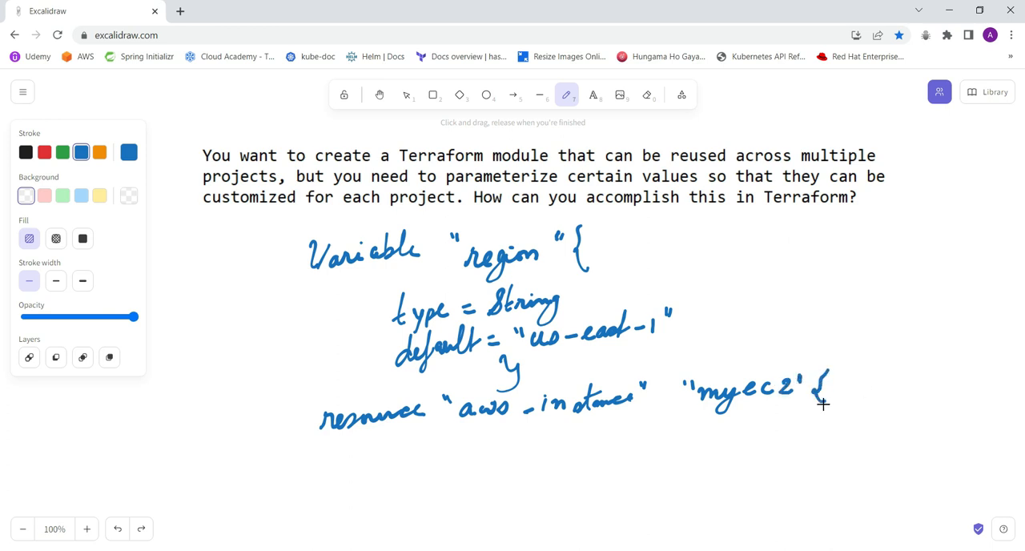
Handwrite the ami placeholder line and 'instance_type = "t2.micro"' inside the resource
drag(420, 432, 448, 448)
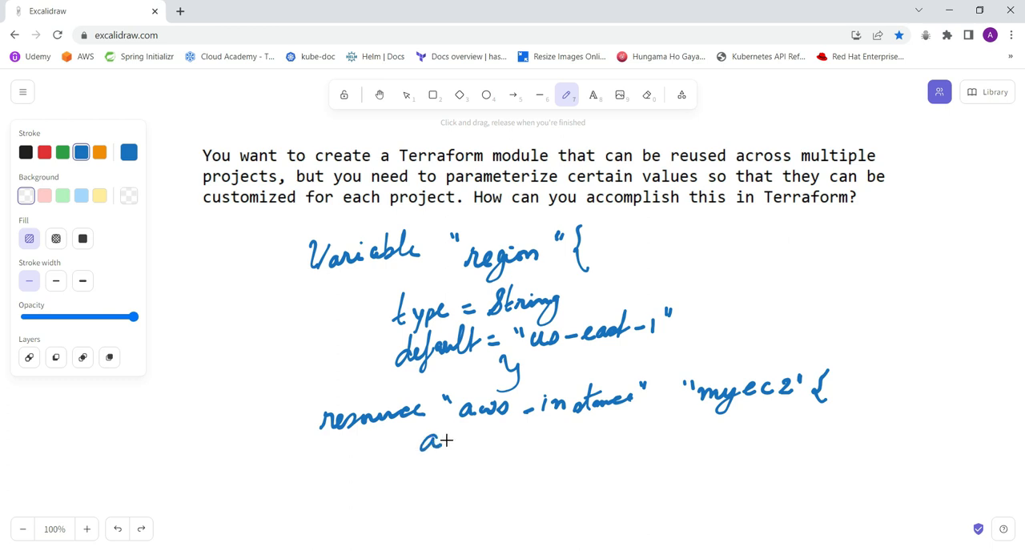
drag(449, 440, 480, 440)
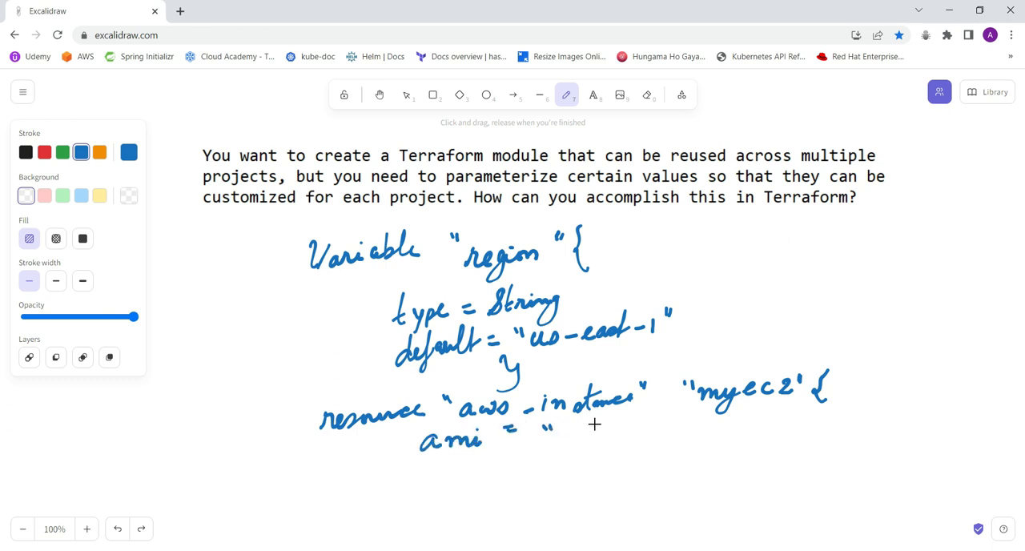
drag(552, 444, 600, 436)
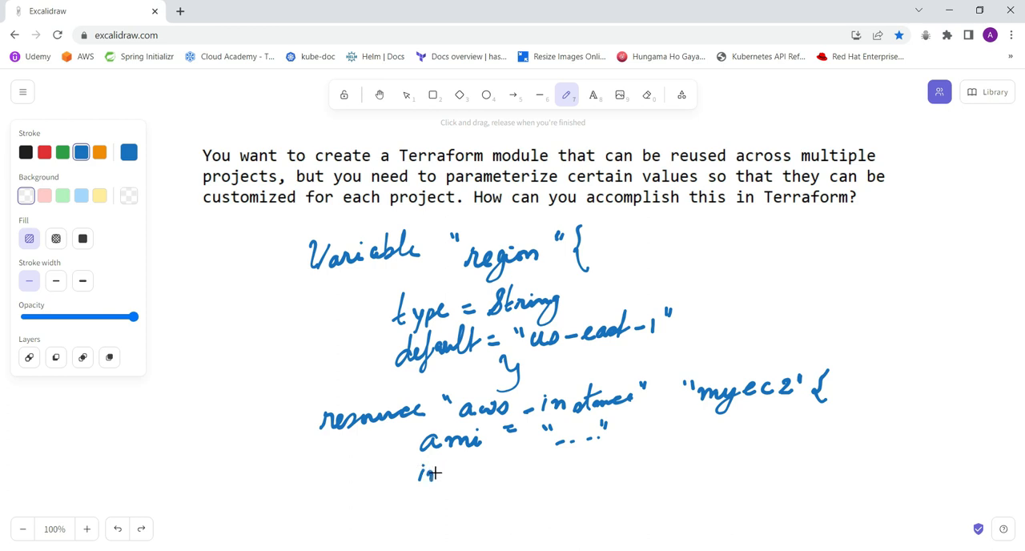
drag(433, 471, 495, 471)
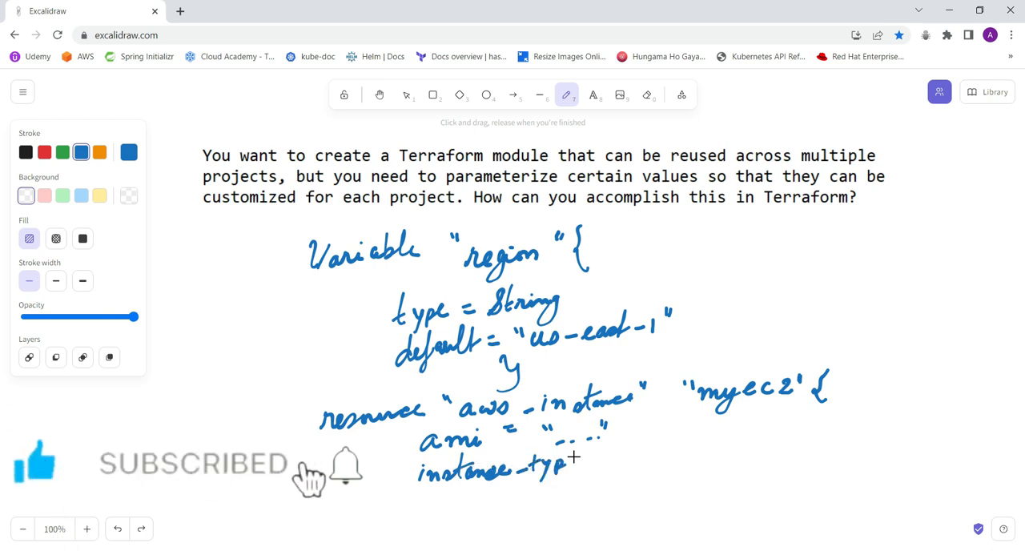
drag(576, 459, 621, 459)
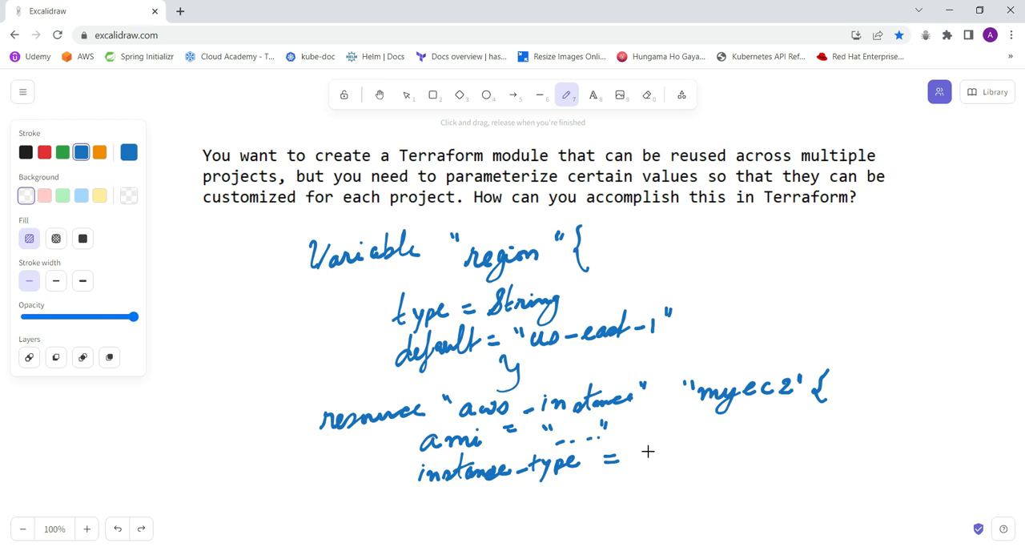
drag(637, 448, 661, 461)
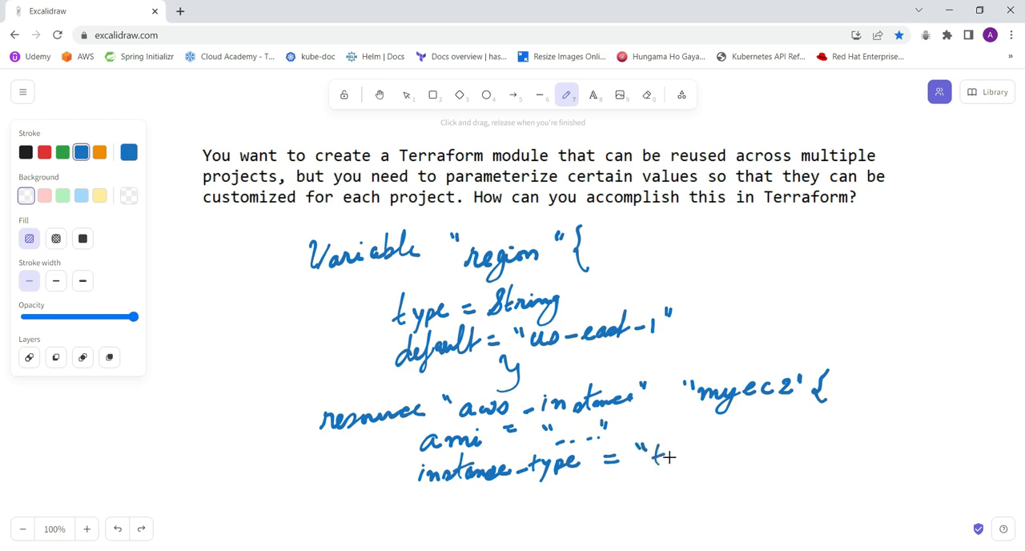
drag(661, 456, 681, 464)
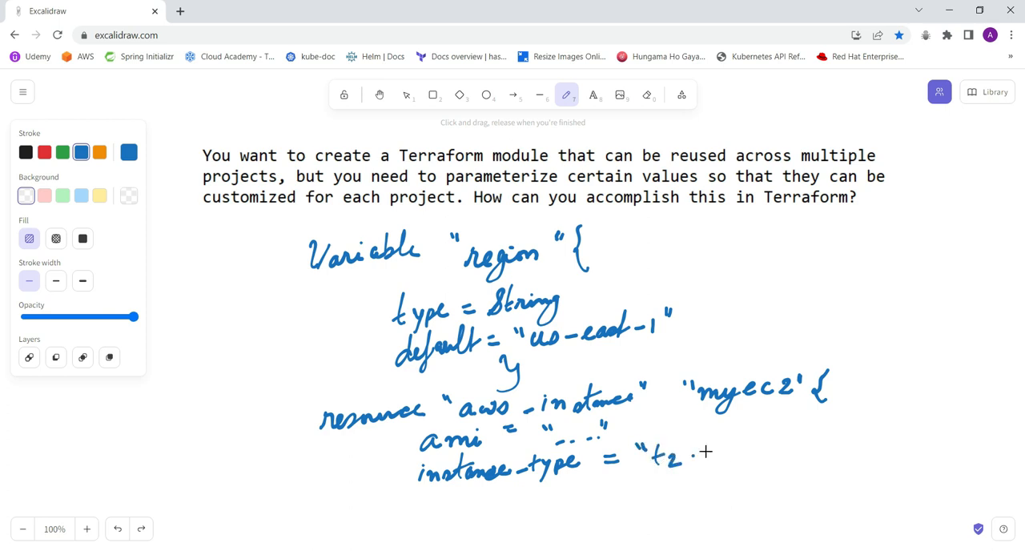
drag(697, 452, 769, 449)
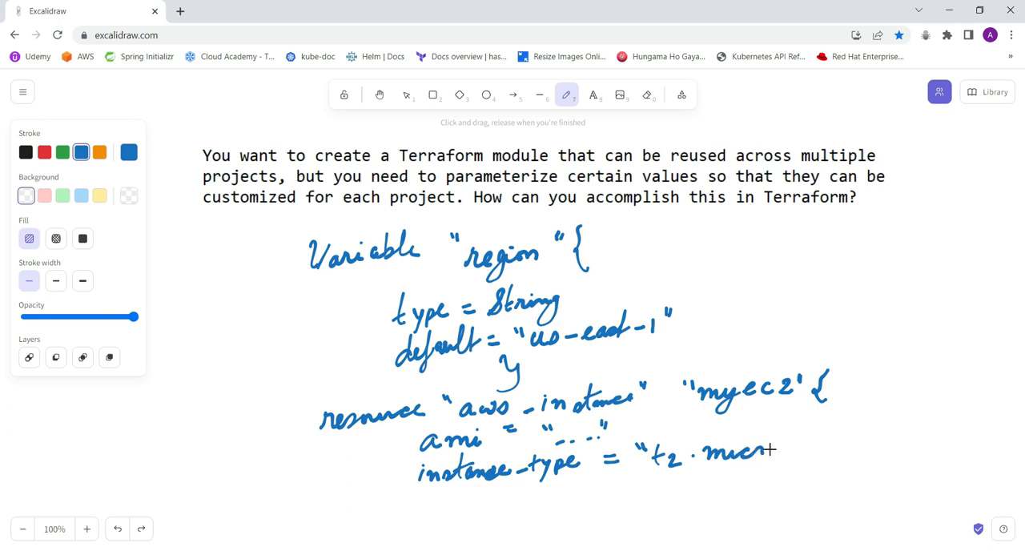
drag(749, 448, 772, 448)
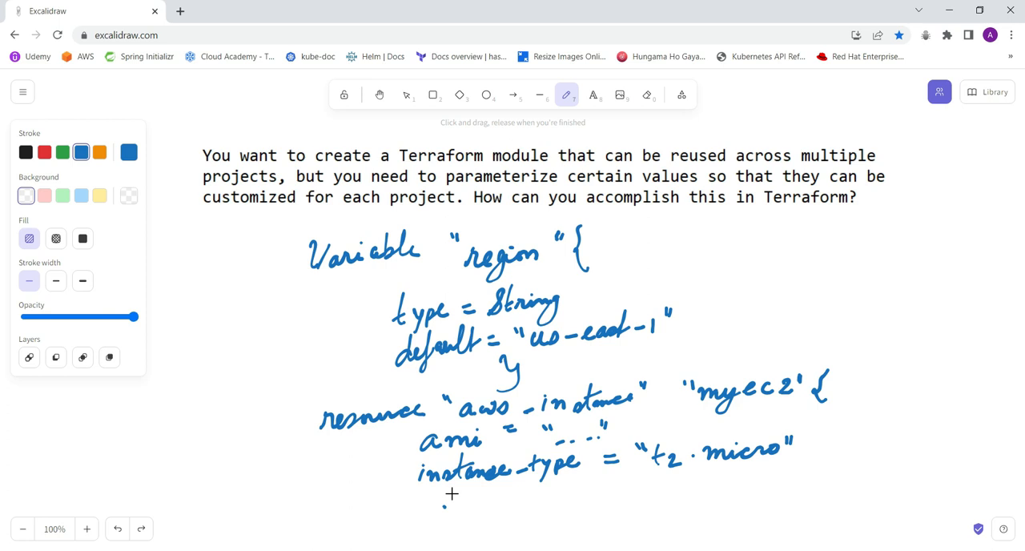
Handwrite 'region = var.region' and the resource block's closing brace
drag(445, 501, 505, 496)
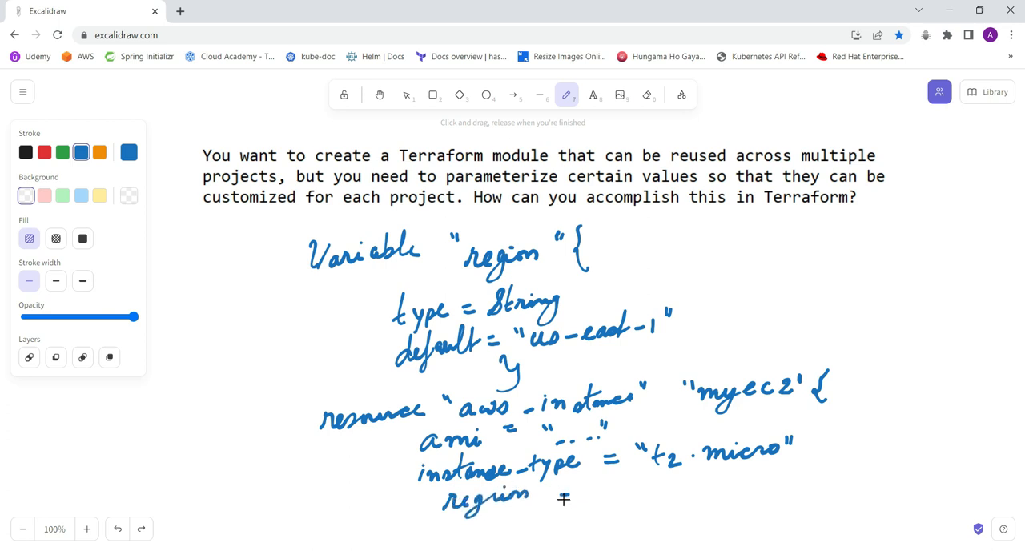
drag(561, 492, 649, 492)
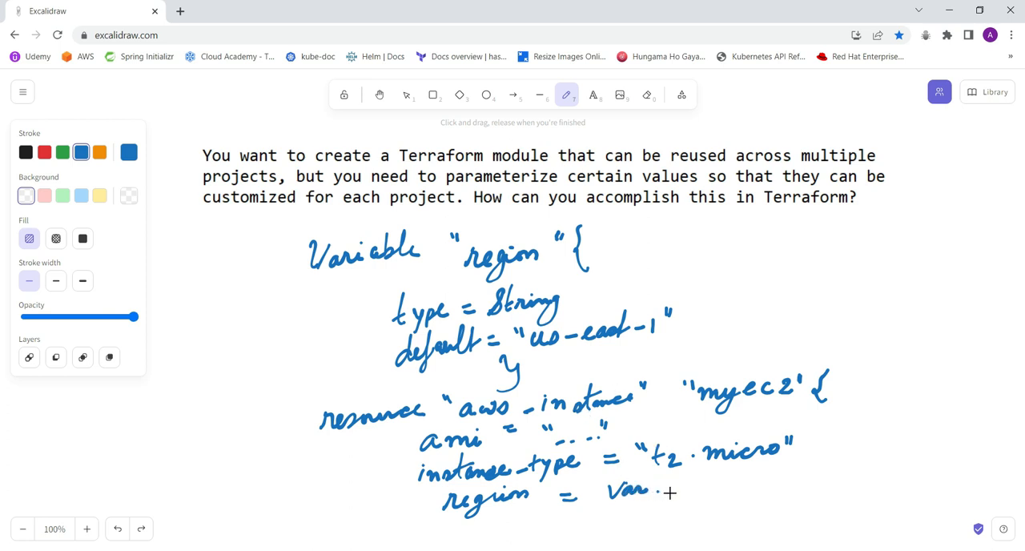
drag(665, 489, 704, 489)
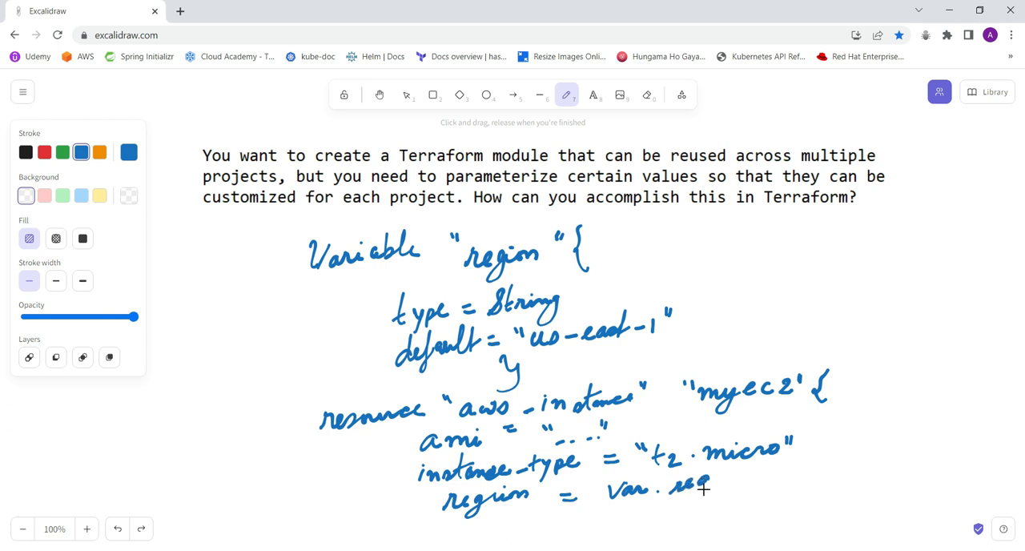
drag(685, 481, 745, 480)
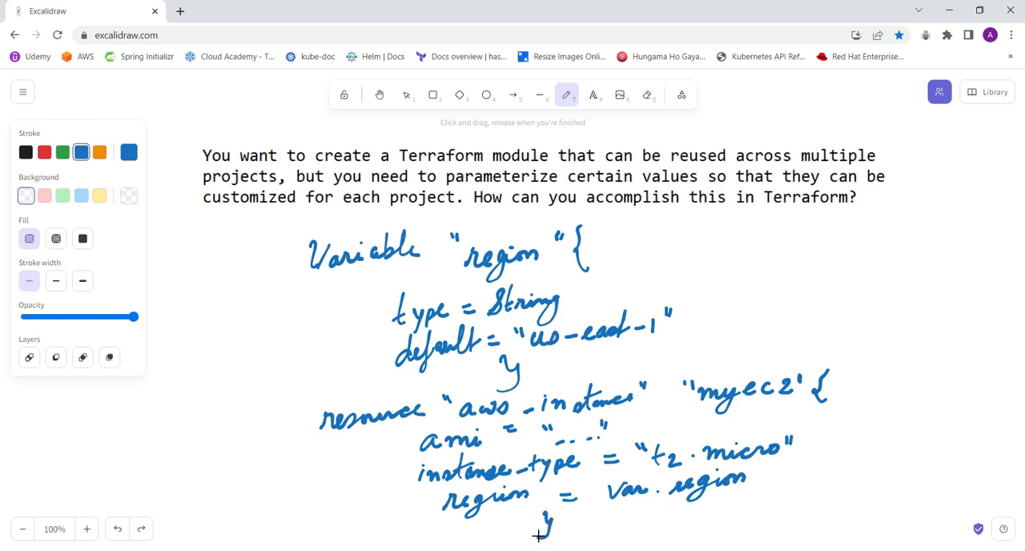
scroll(down, 3)
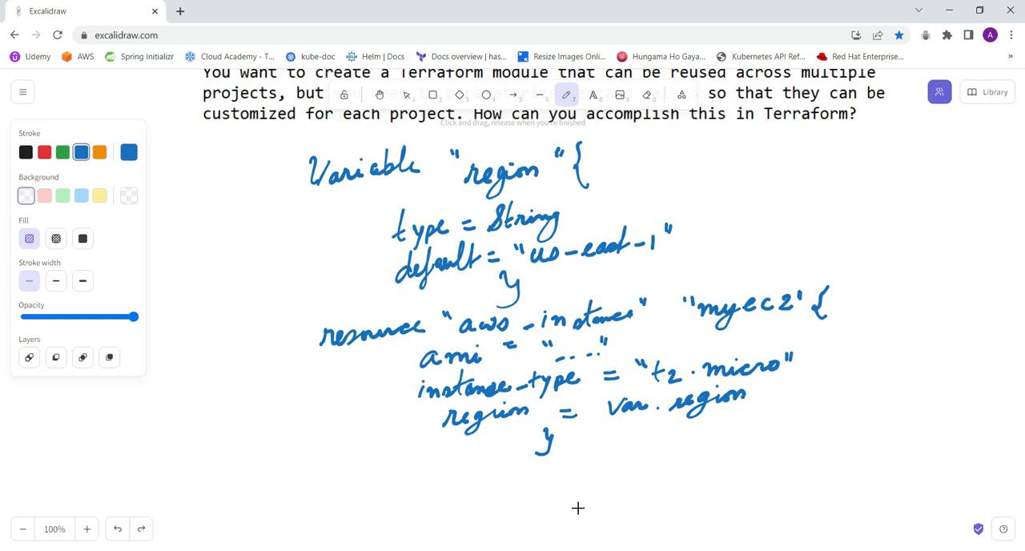
Scroll down and handwrite 'module "myec2" {' in red
scroll(down, 3)
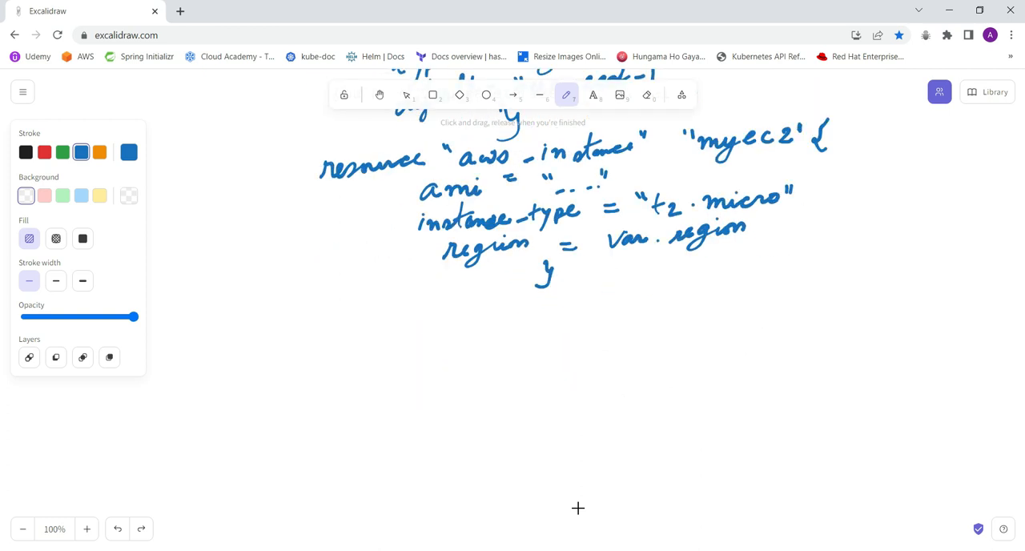
mouse_move(112, 225)
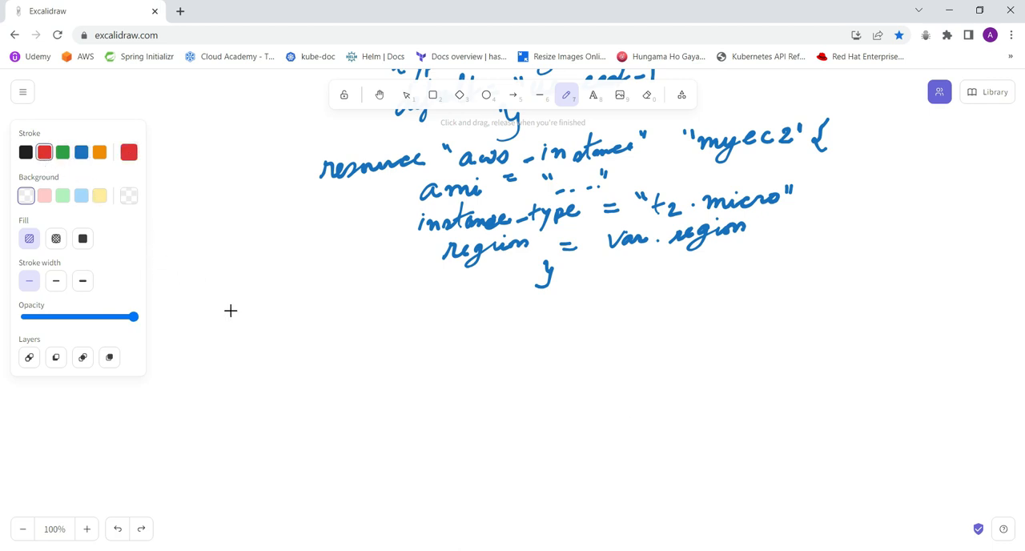
drag(282, 356, 307, 344)
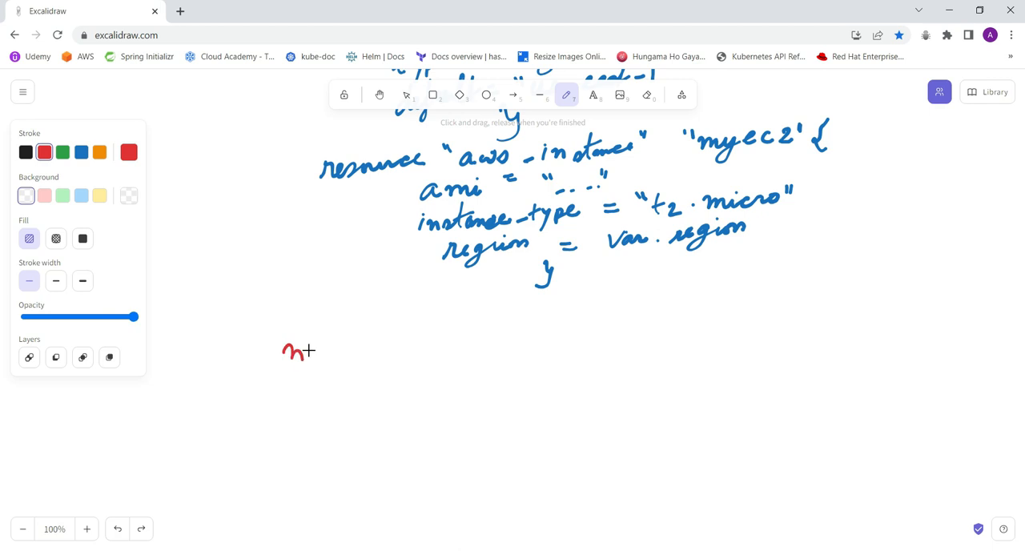
drag(300, 351, 344, 356)
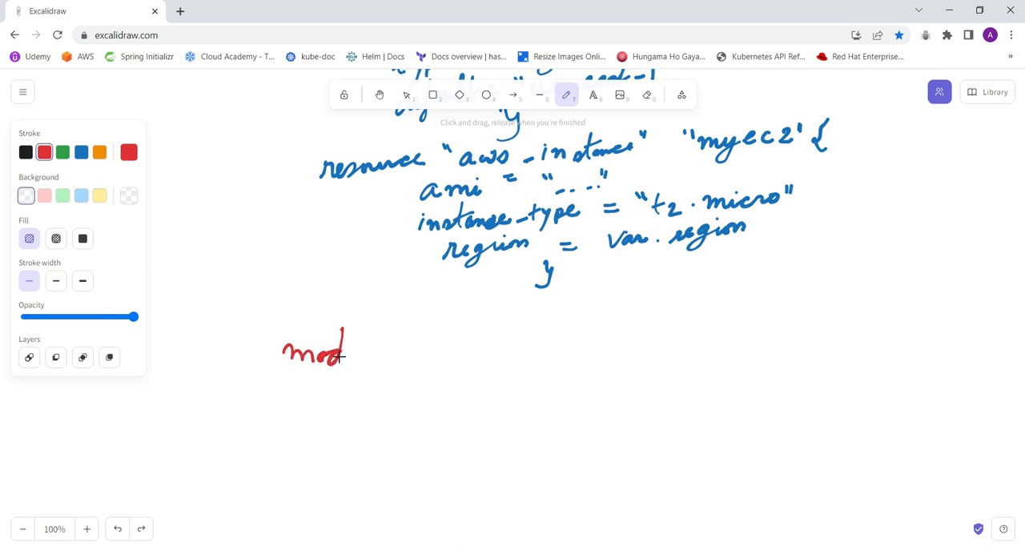
drag(341, 356, 393, 352)
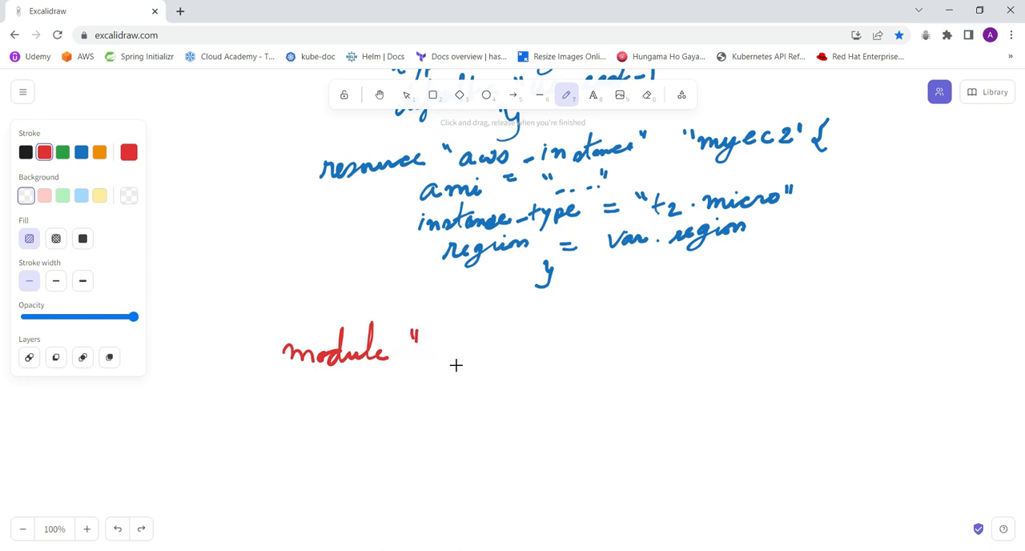
drag(428, 352, 449, 357)
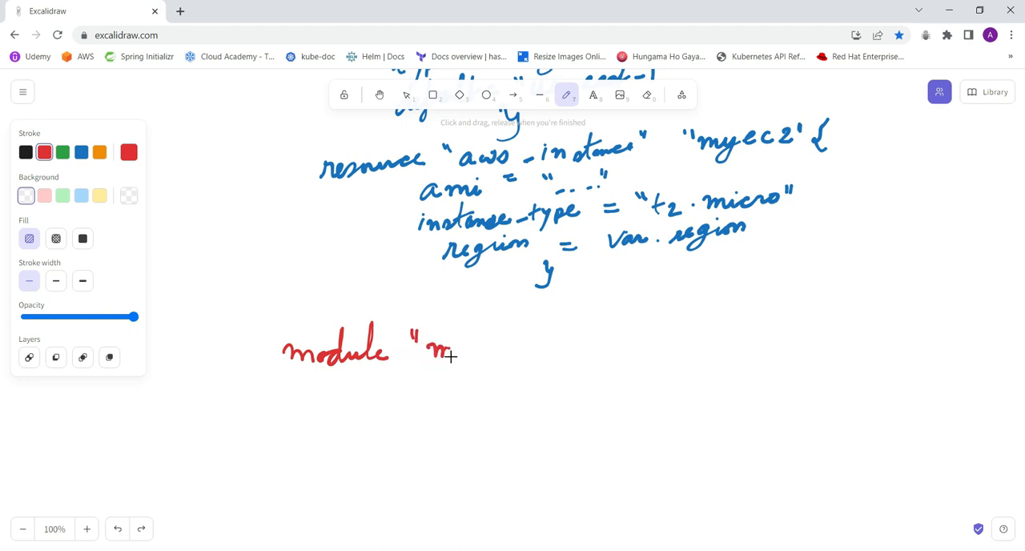
drag(448, 345, 469, 360)
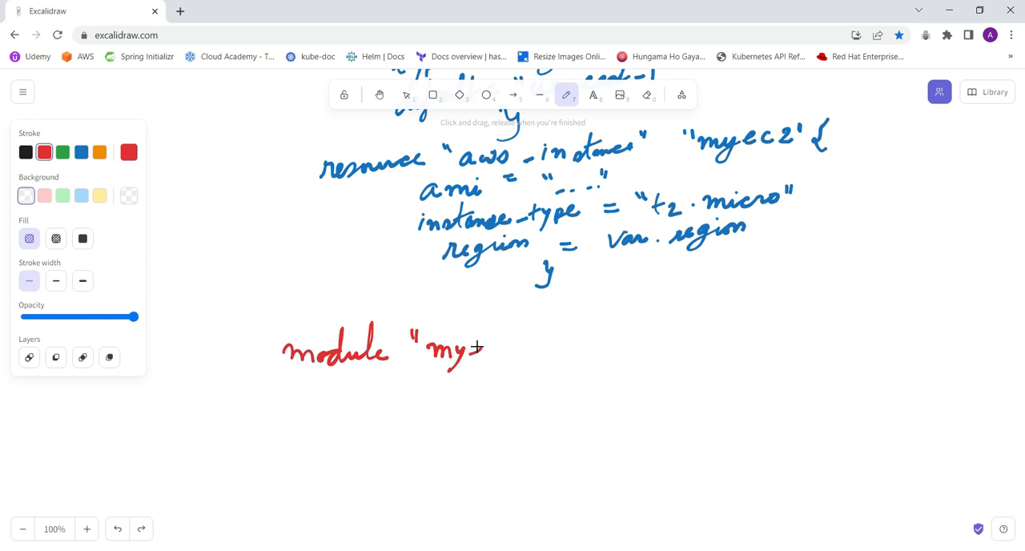
drag(473, 349, 528, 353)
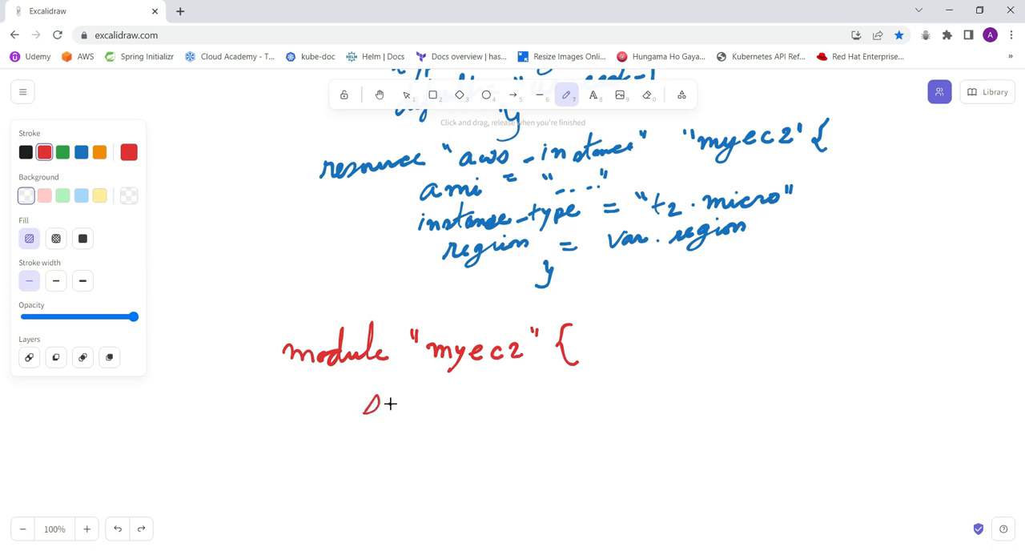
Handwrite 'source = "./myec2"', 'region = "us-west-2"' and the closing brace
drag(377, 404, 421, 404)
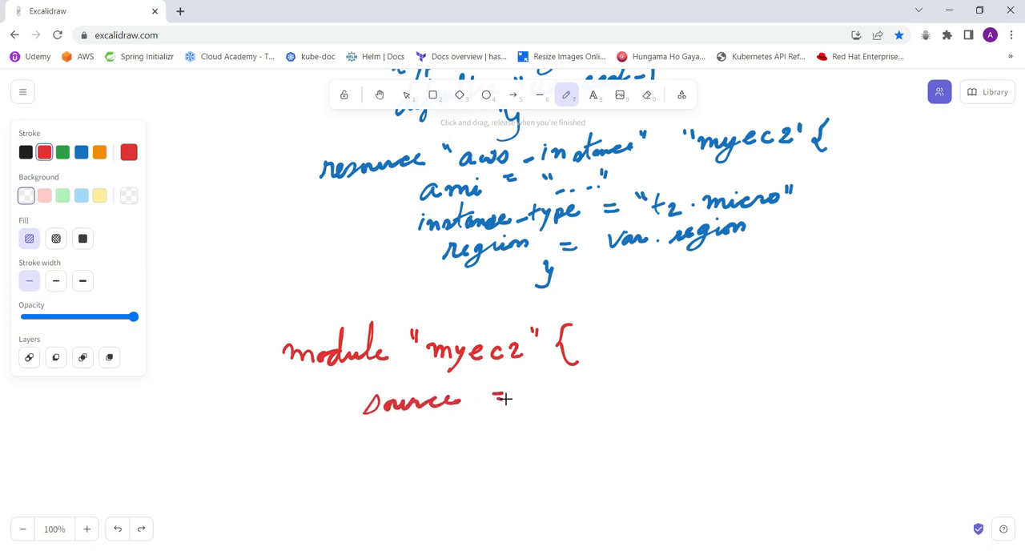
drag(528, 389, 548, 400)
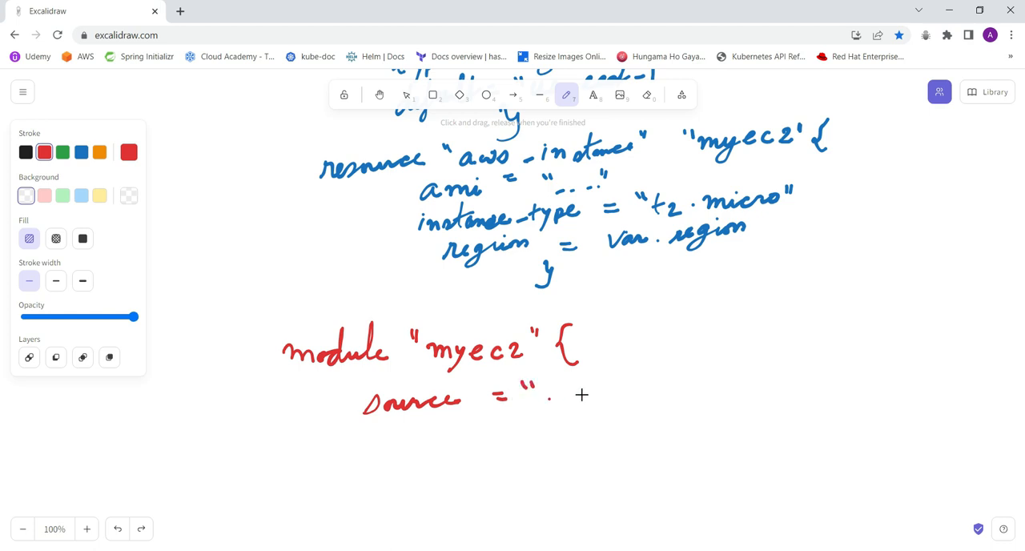
drag(568, 380, 597, 405)
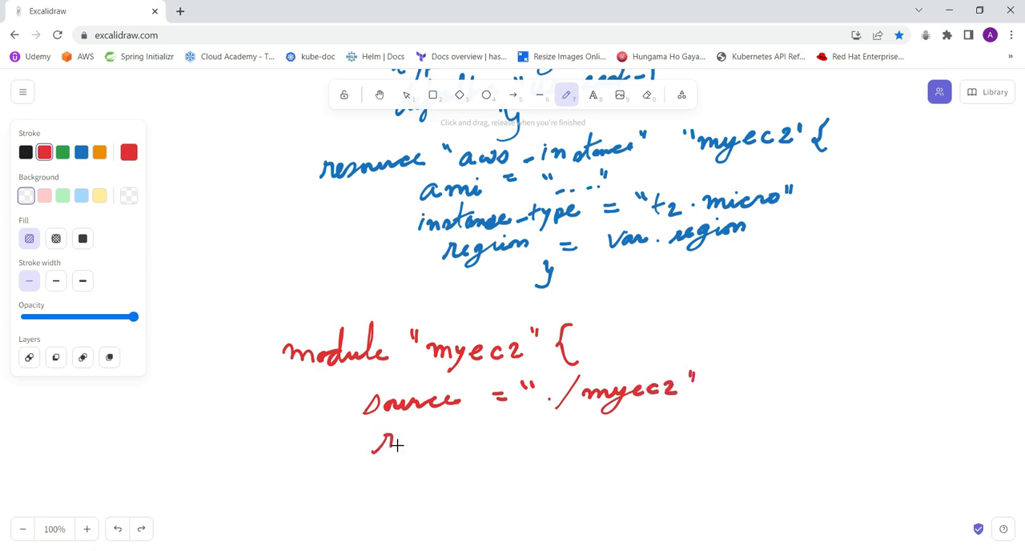
drag(373, 444, 449, 444)
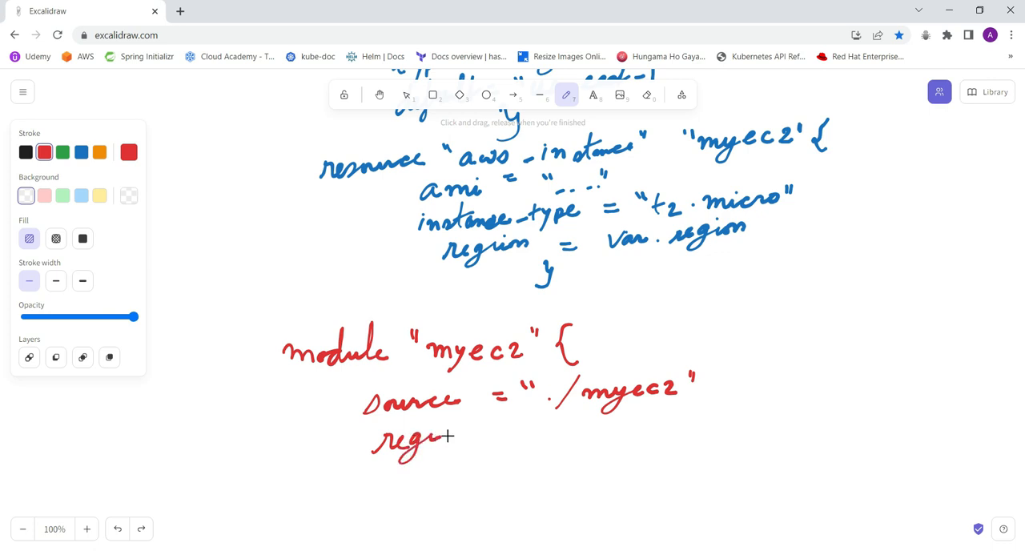
drag(436, 443, 472, 437)
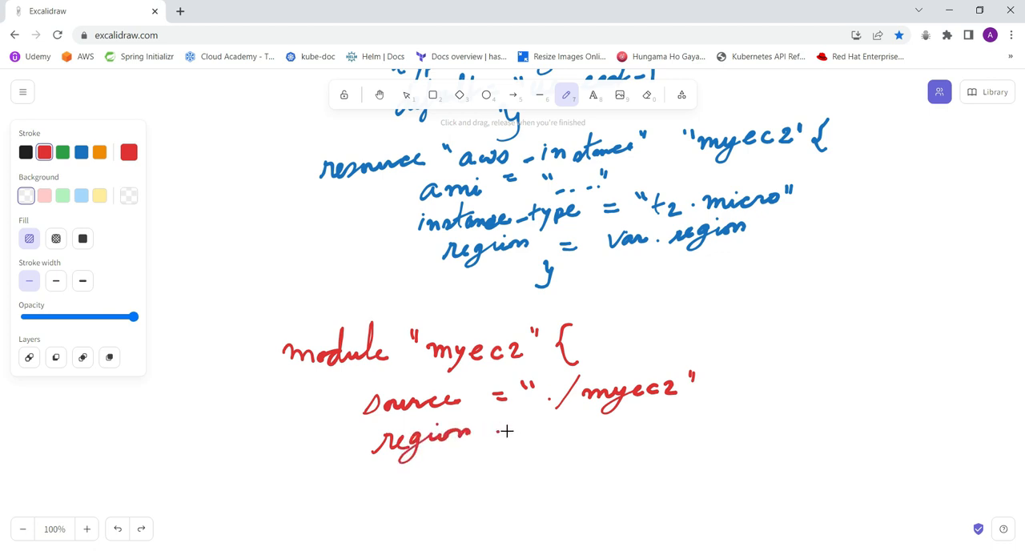
drag(493, 433, 533, 428)
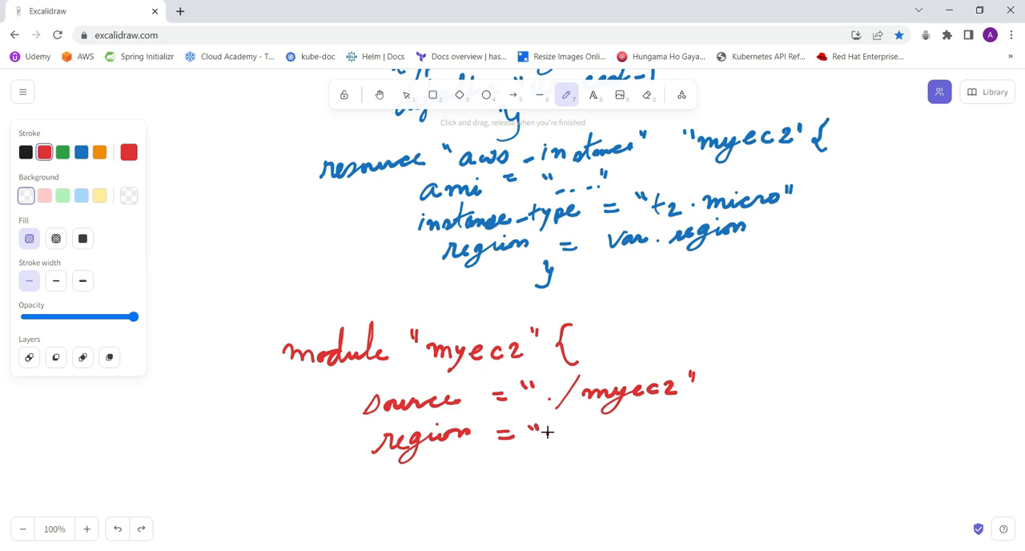
drag(541, 436, 625, 437)
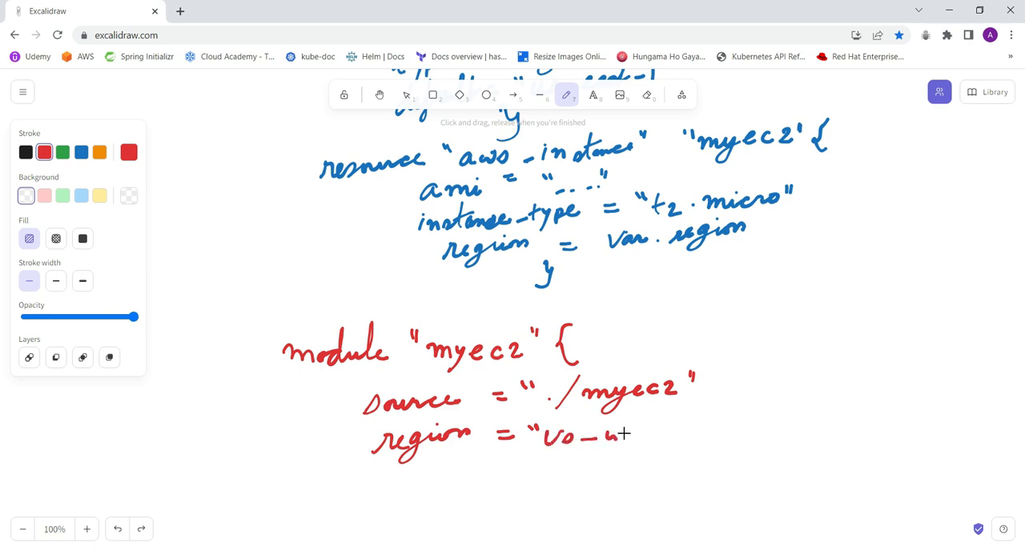
drag(616, 436, 672, 432)
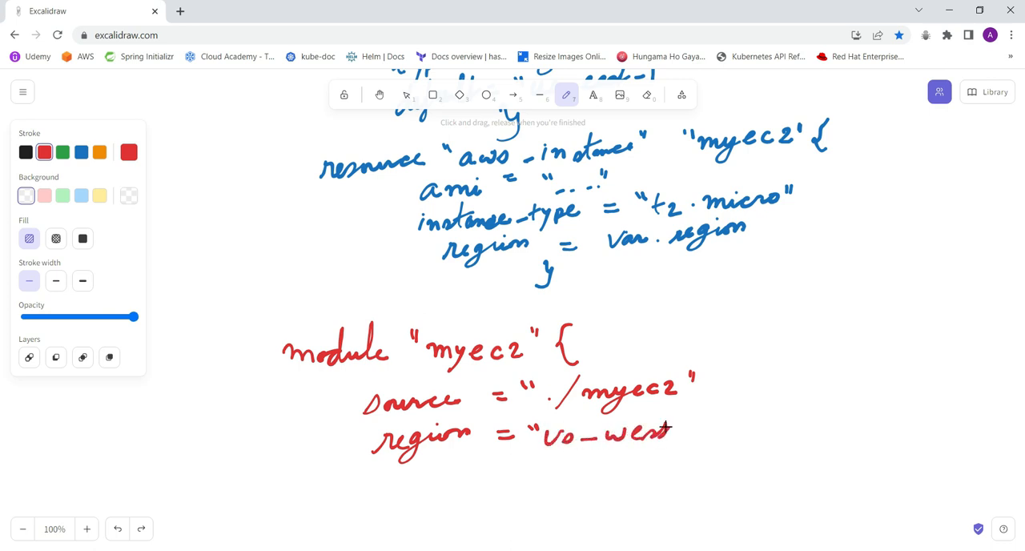
drag(677, 432, 716, 437)
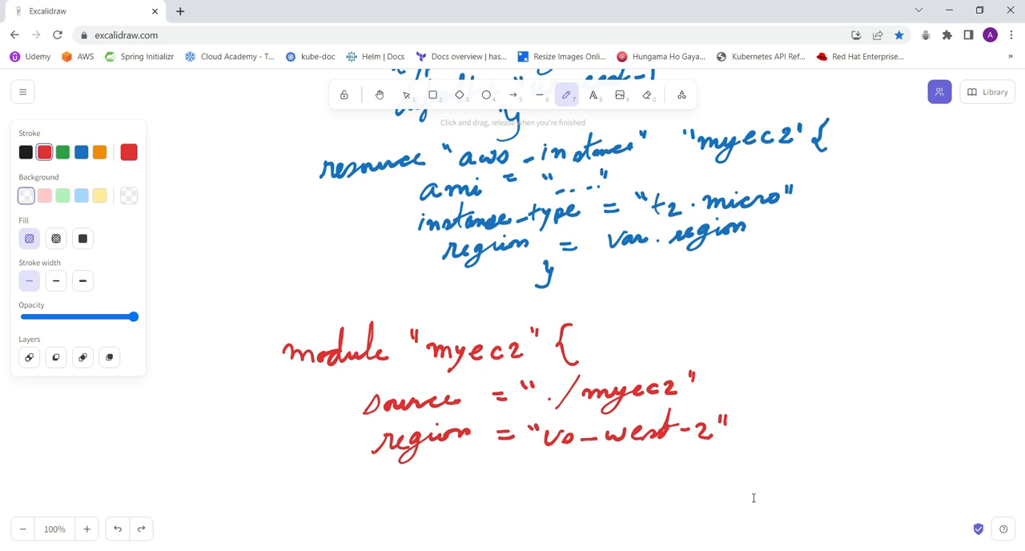
drag(350, 460, 359, 477)
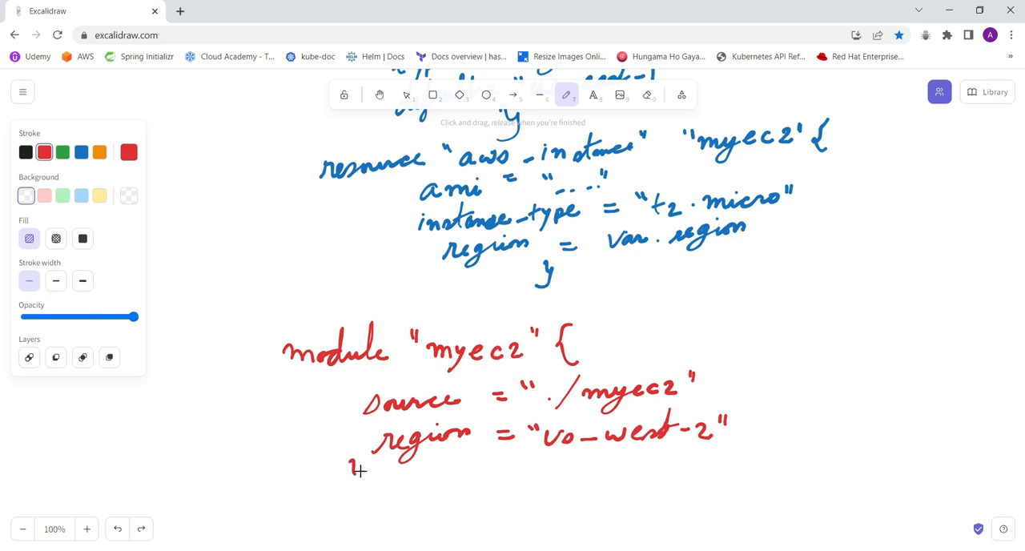
drag(351, 461, 349, 488)
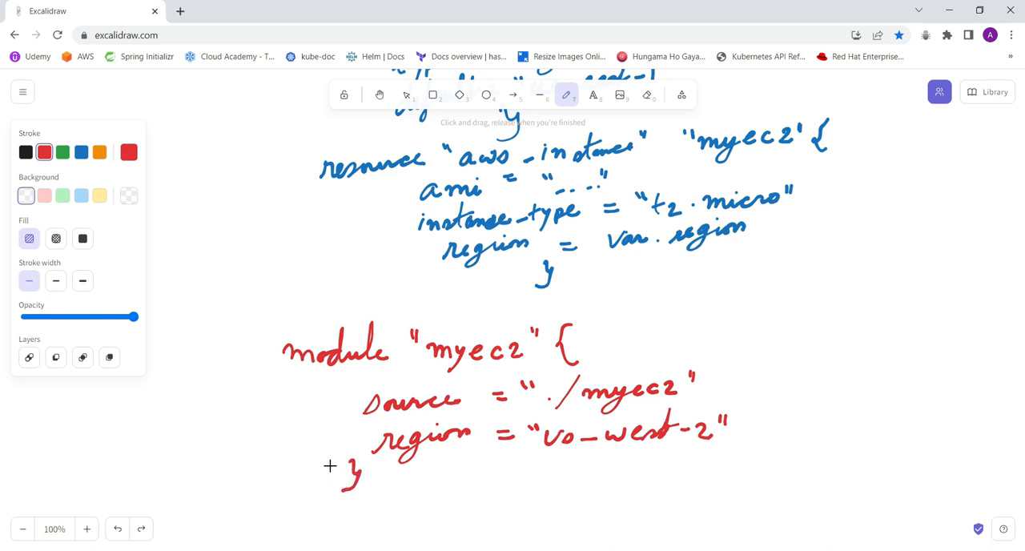